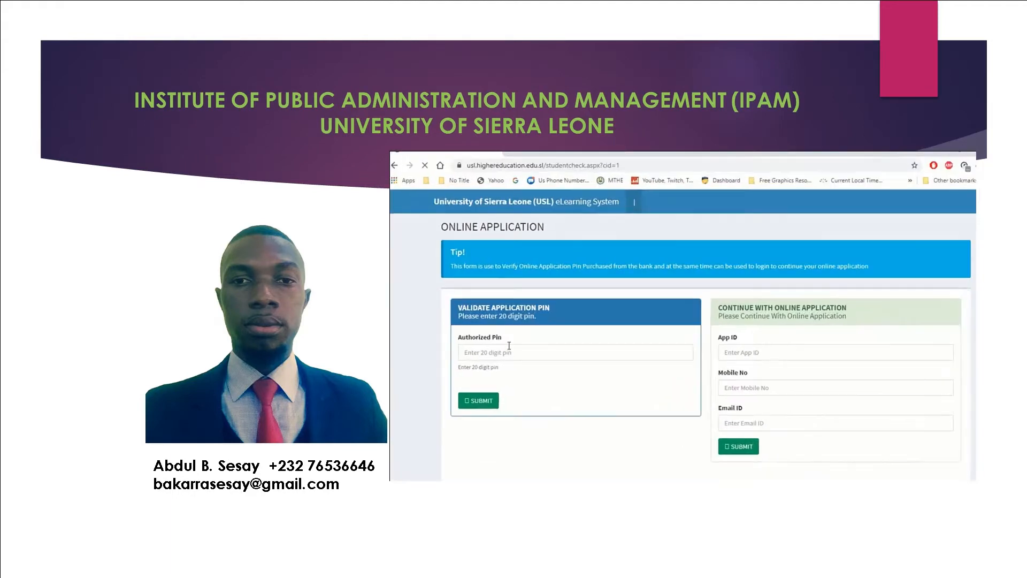
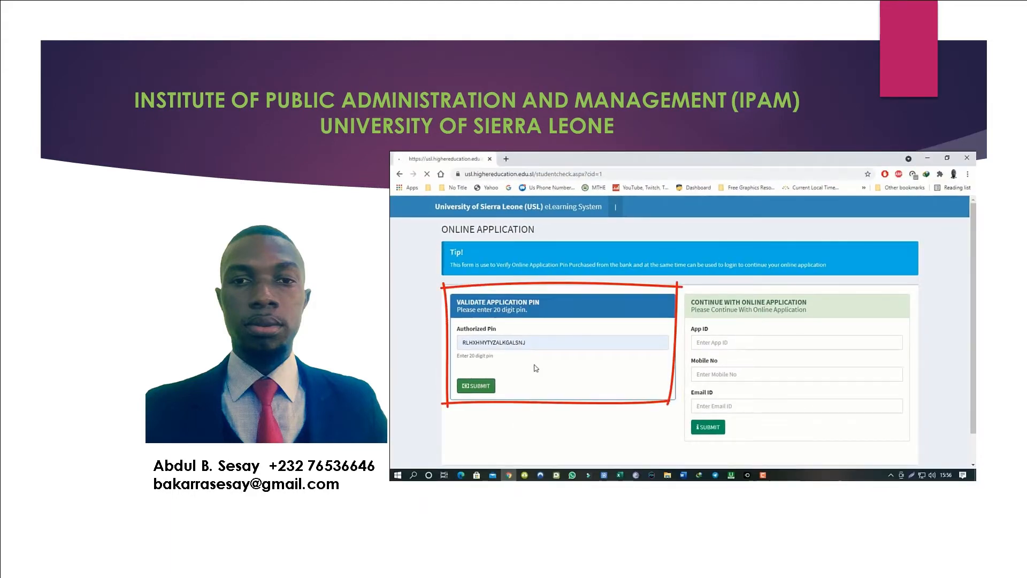
{"action": "left_click", "coordinate": [475, 394]}
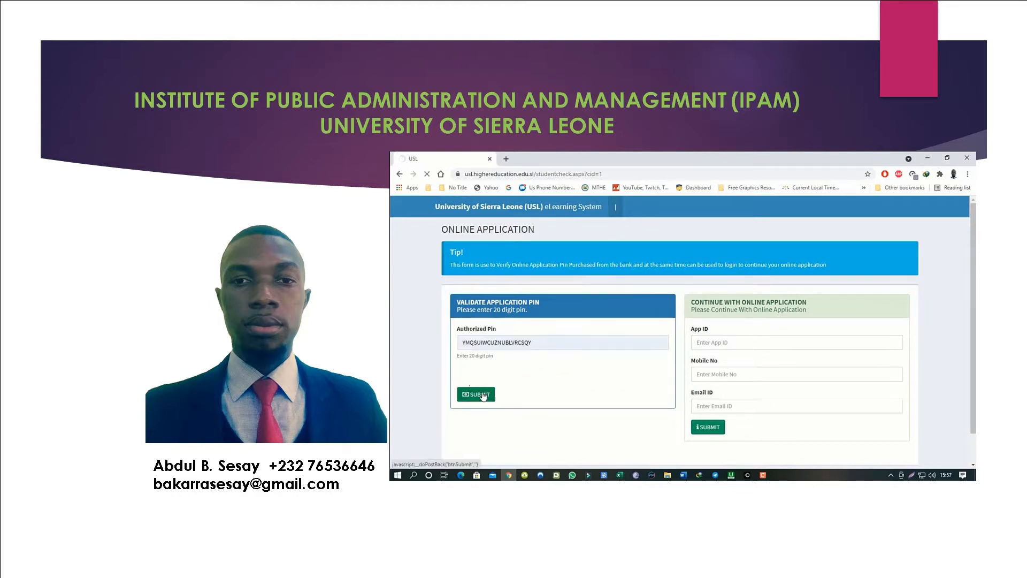
{"action": "left_click", "coordinate": [475, 394]}
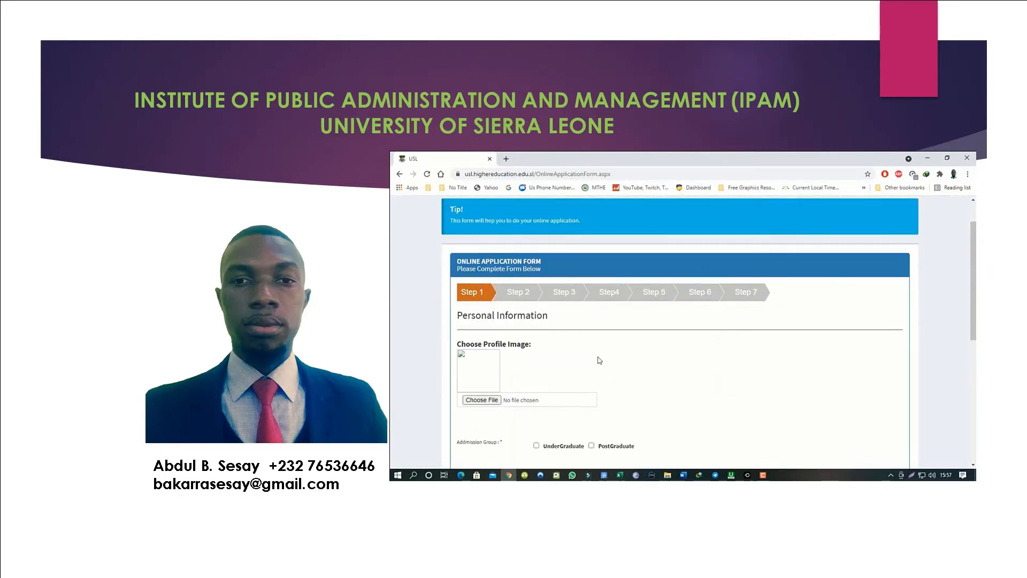
{"action": "left_click", "coordinate": [480, 399]}
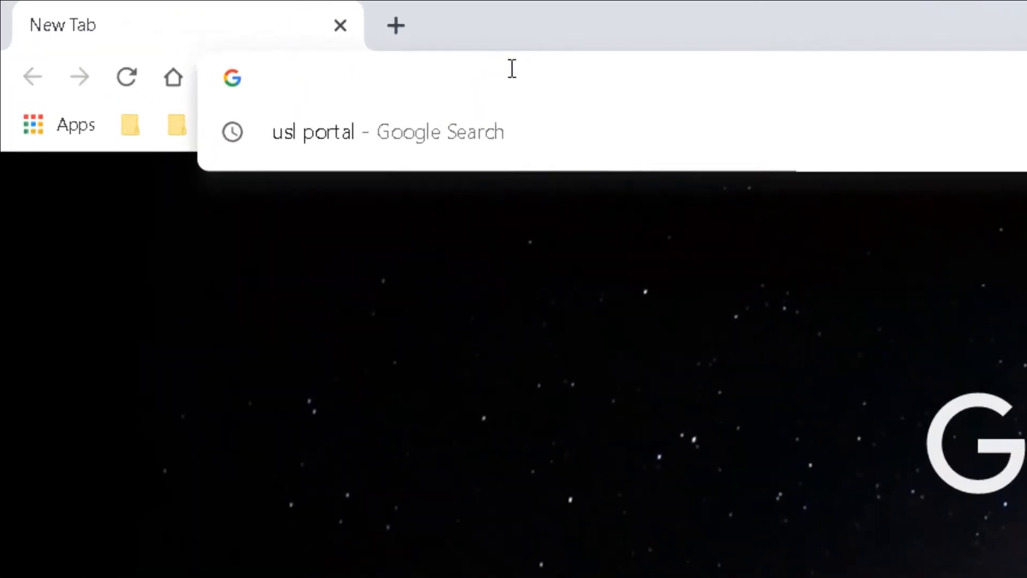
Navigate to usl.edu.sl to load the University of Sierra Leone homepage.
{"action": "type", "text": "usl.edu"}
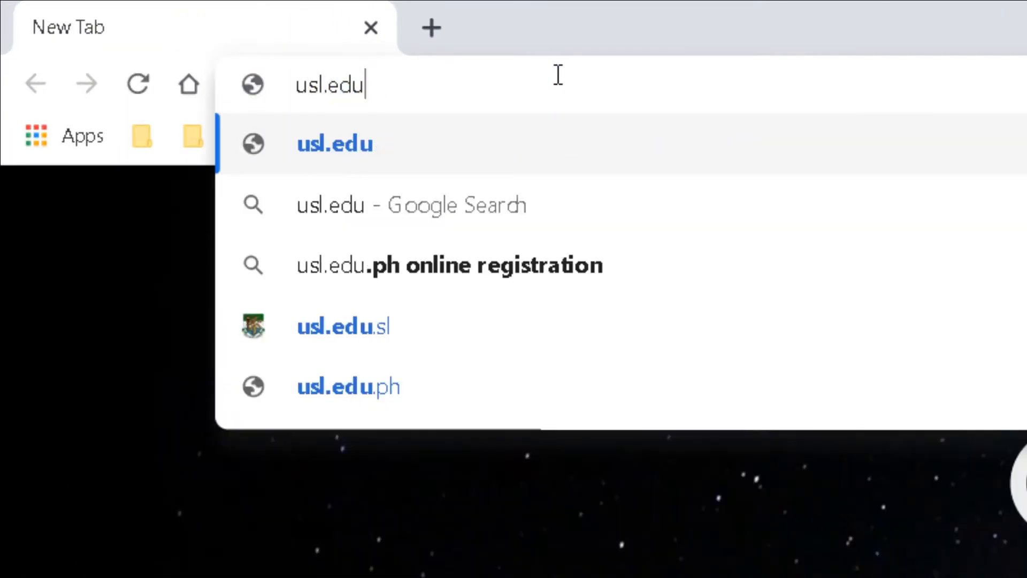
{"action": "left_click", "coordinate": [343, 327]}
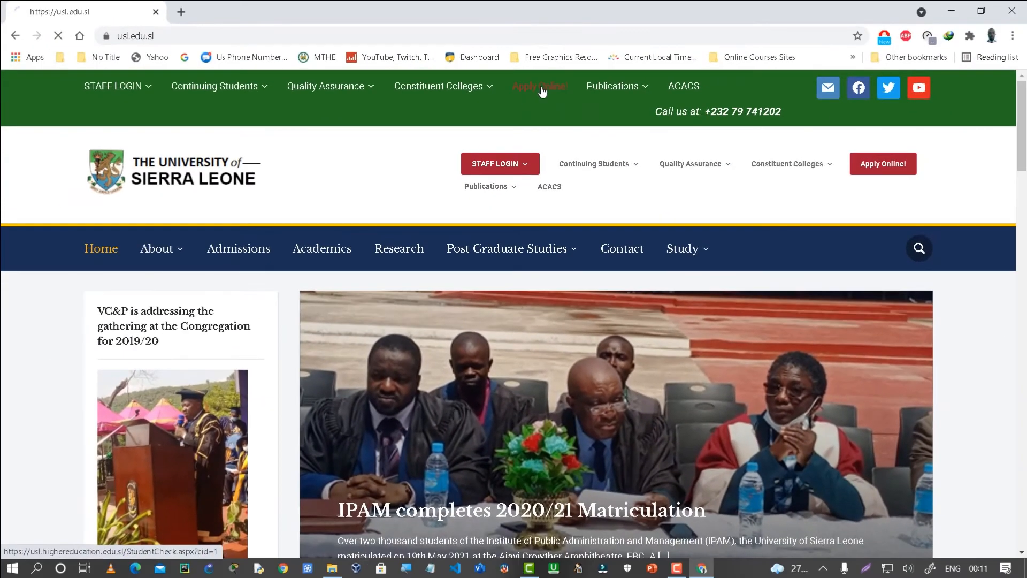
Go to Apply Online from the homepage navigation bar.
{"action": "left_click", "coordinate": [539, 86]}
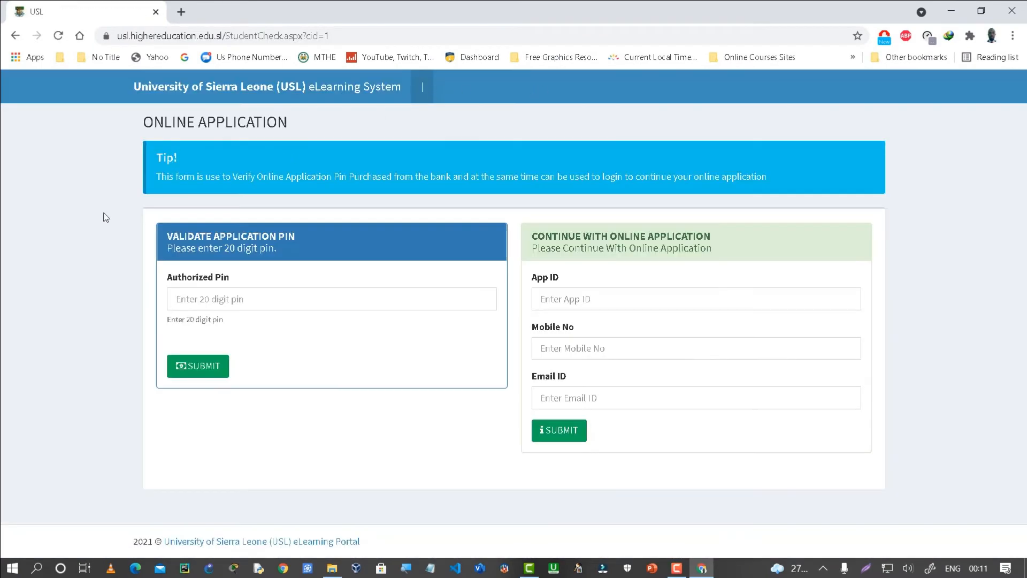
{"action": "mouse_move", "coordinate": [130, 418]}
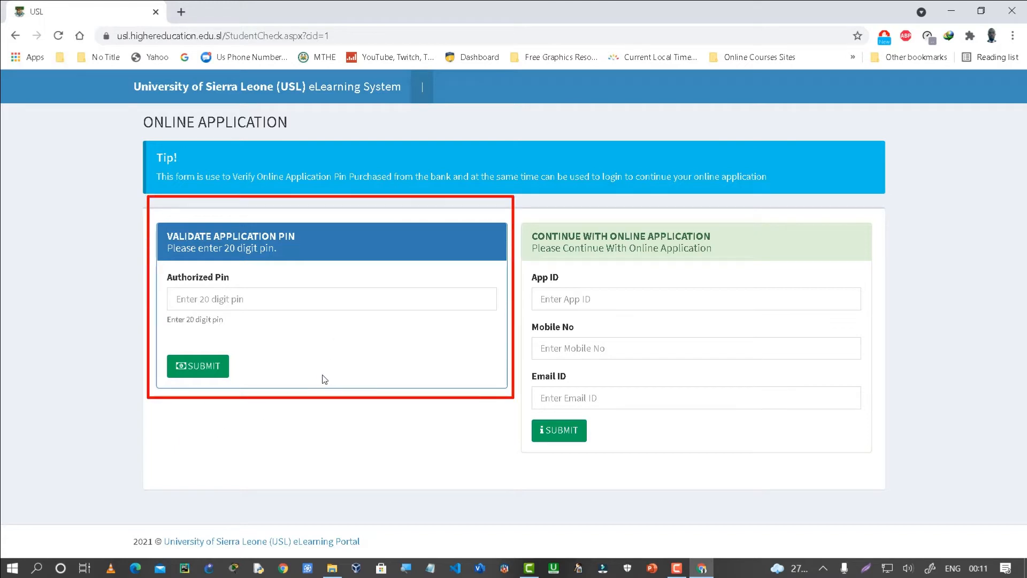
{"action": "mouse_move", "coordinate": [334, 357]}
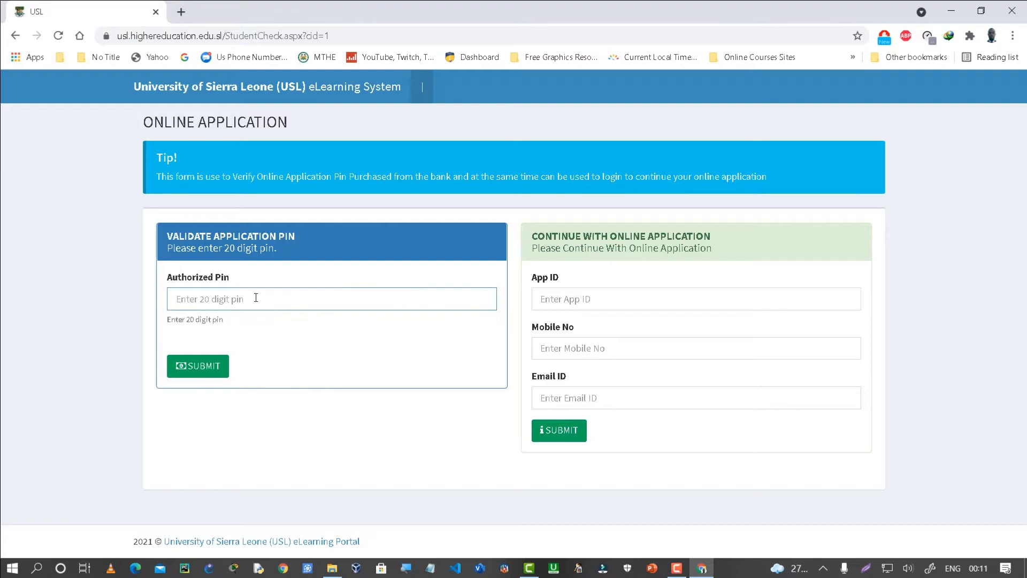
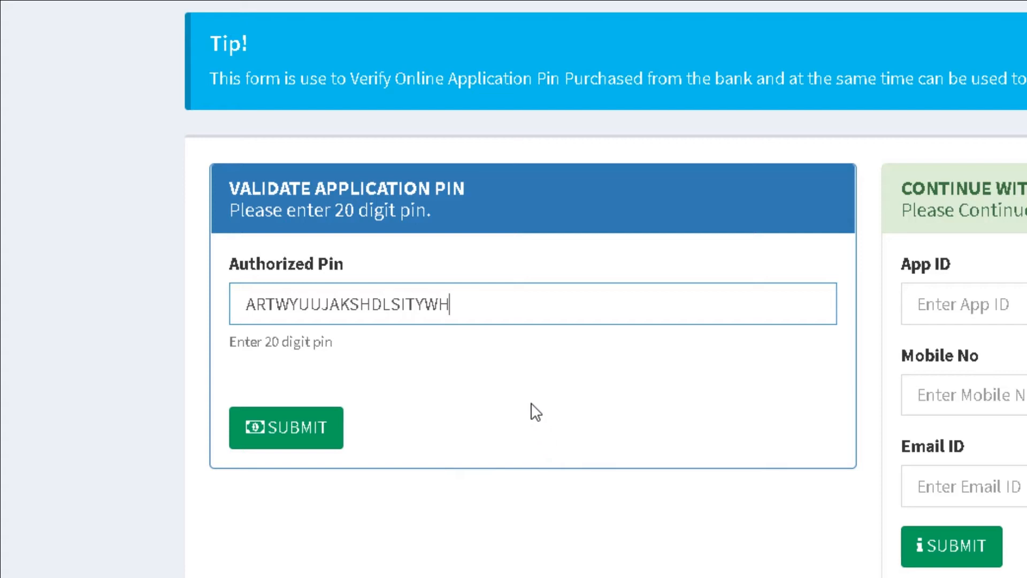
{"action": "left_click", "coordinate": [197, 365]}
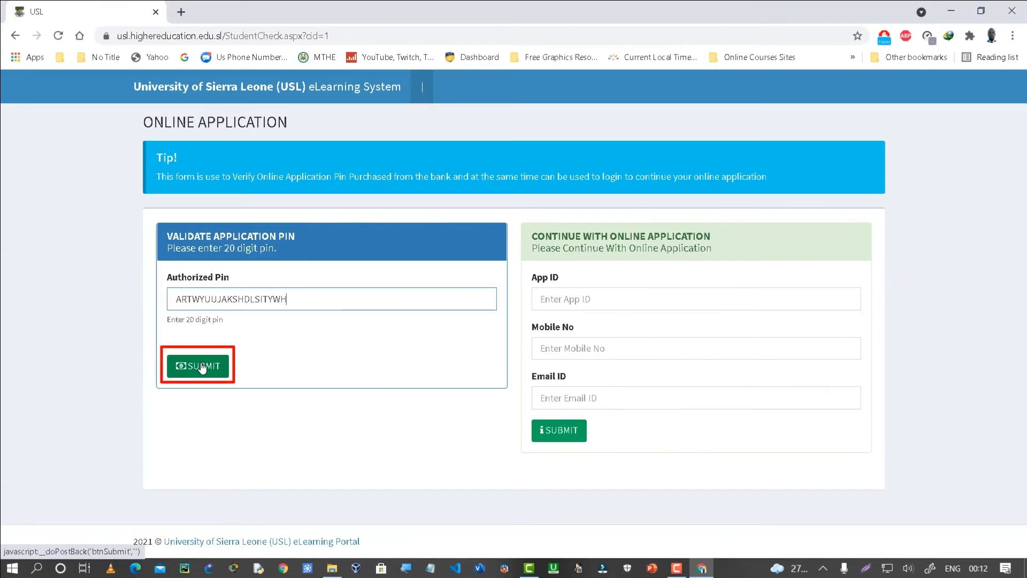
{"action": "left_click", "coordinate": [196, 365]}
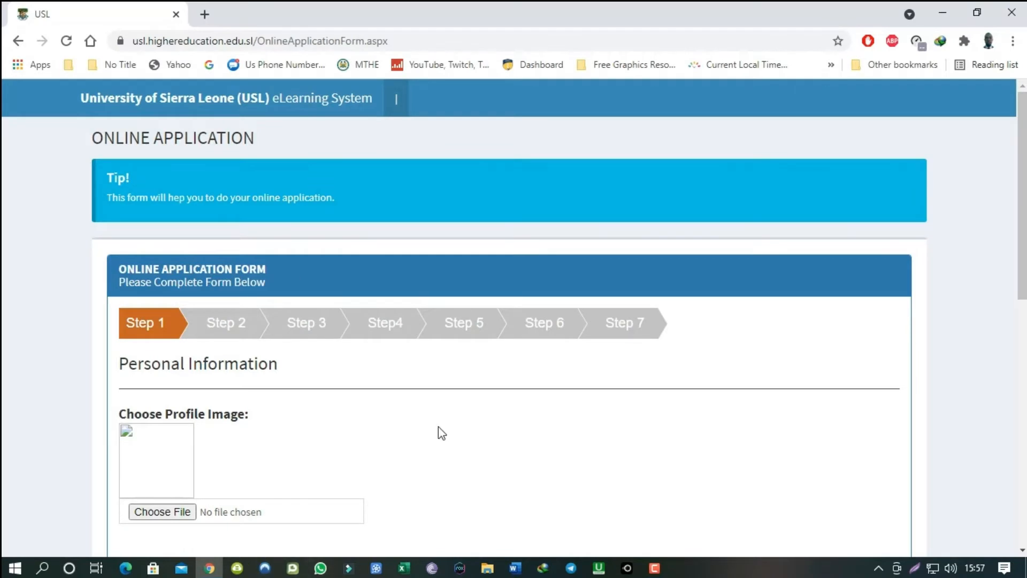
Start choosing a file under Choose Profile Image on the Step 1 form.
{"action": "scroll", "scroll_direction": "down", "scroll_amount": 3}
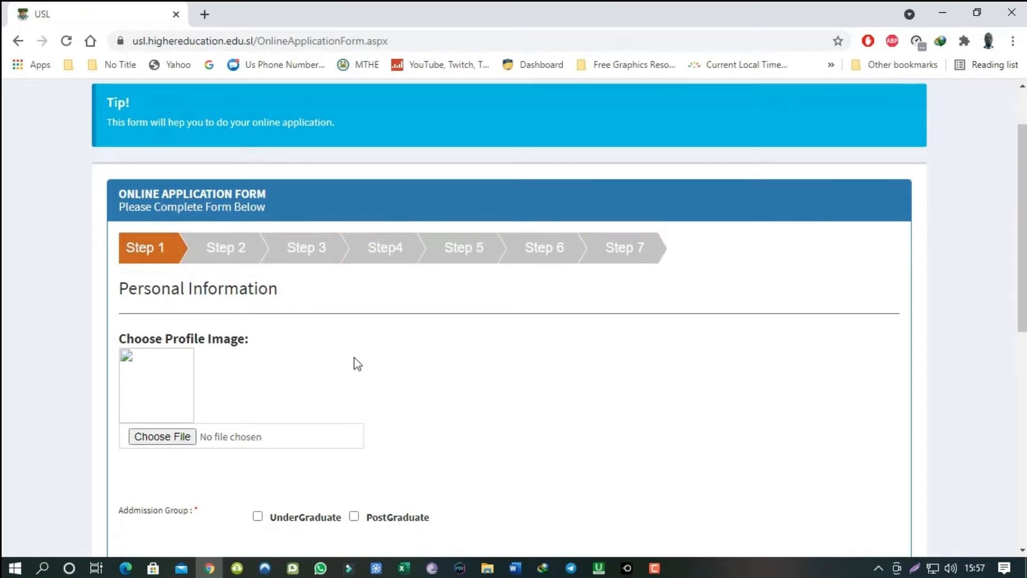
{"action": "scroll", "scroll_direction": "down", "scroll_amount": 3}
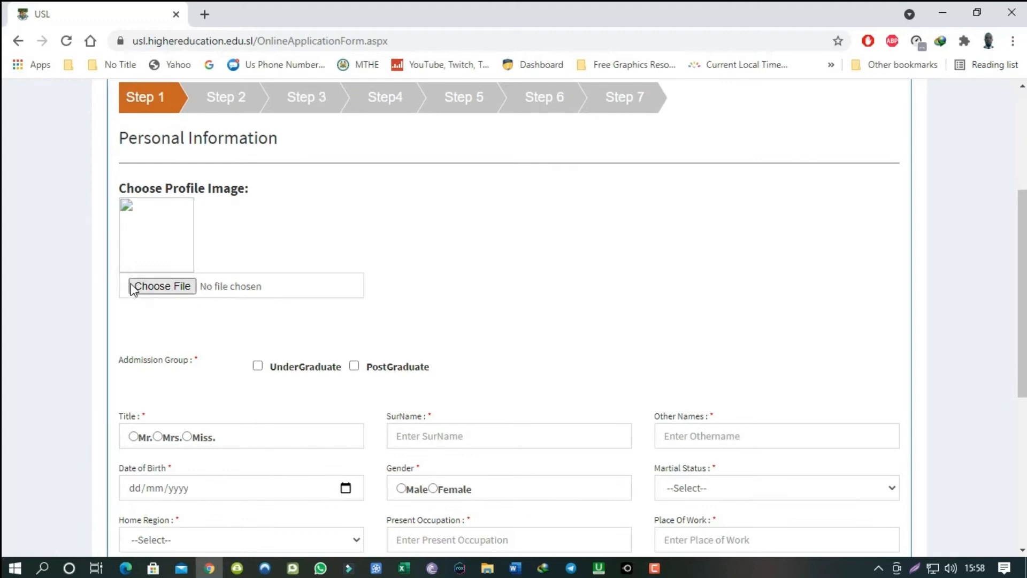
{"action": "left_click", "coordinate": [162, 287]}
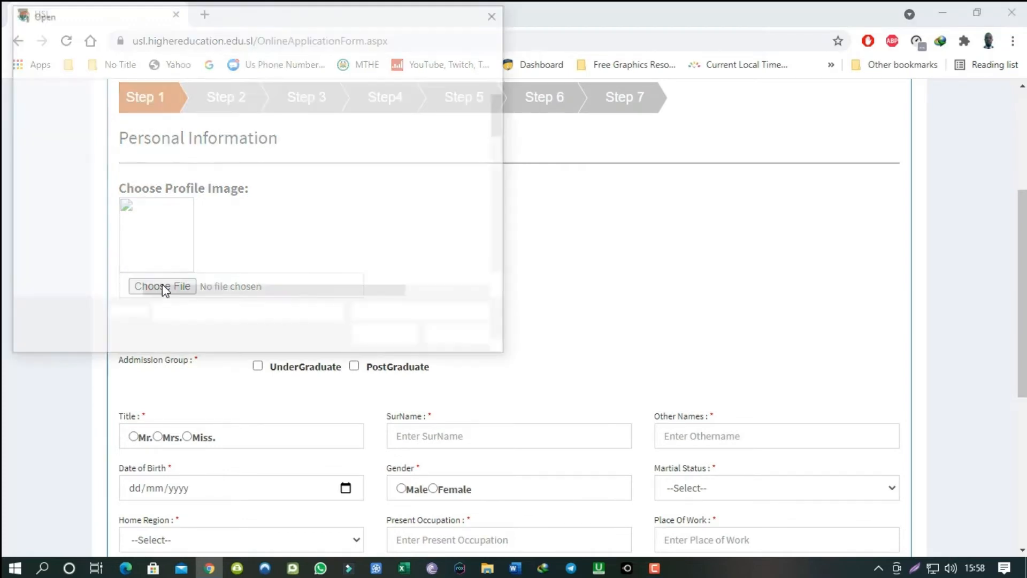
Select the portrait photo from This PC > Pictures as the profile image.
{"action": "left_click", "coordinate": [162, 287]}
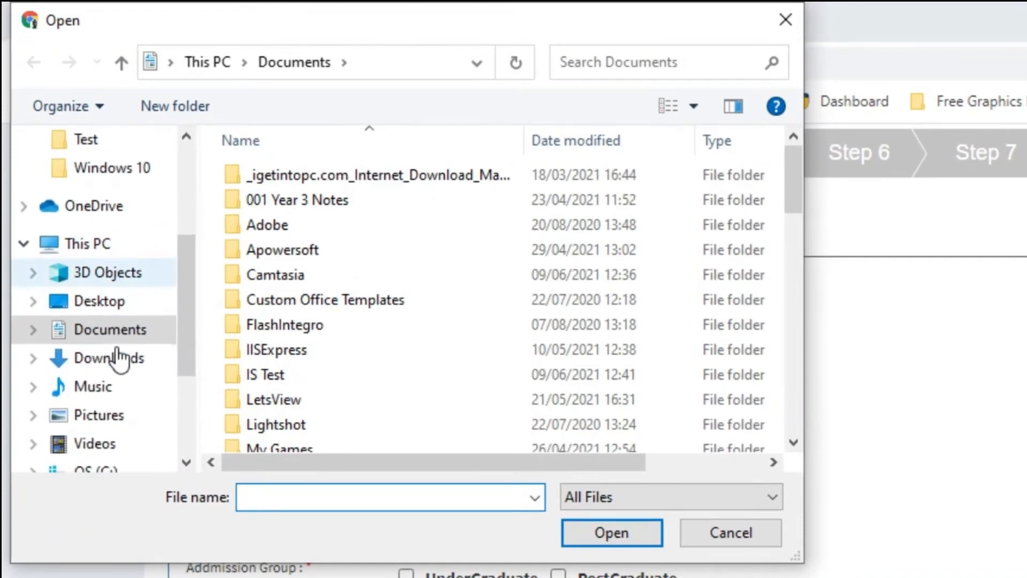
{"action": "left_click", "coordinate": [78, 244]}
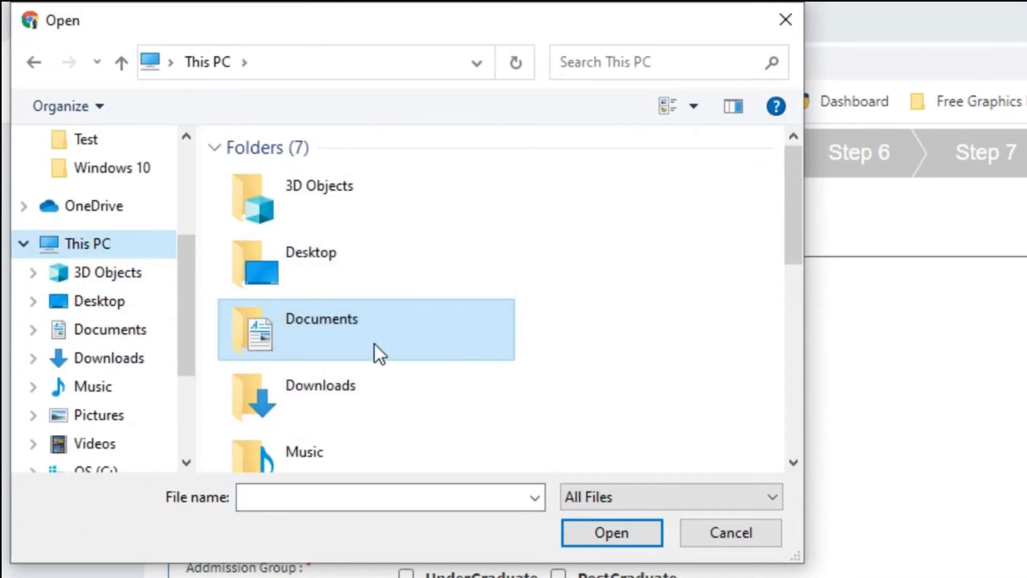
{"action": "scroll", "scroll_direction": "down", "scroll_amount": 3}
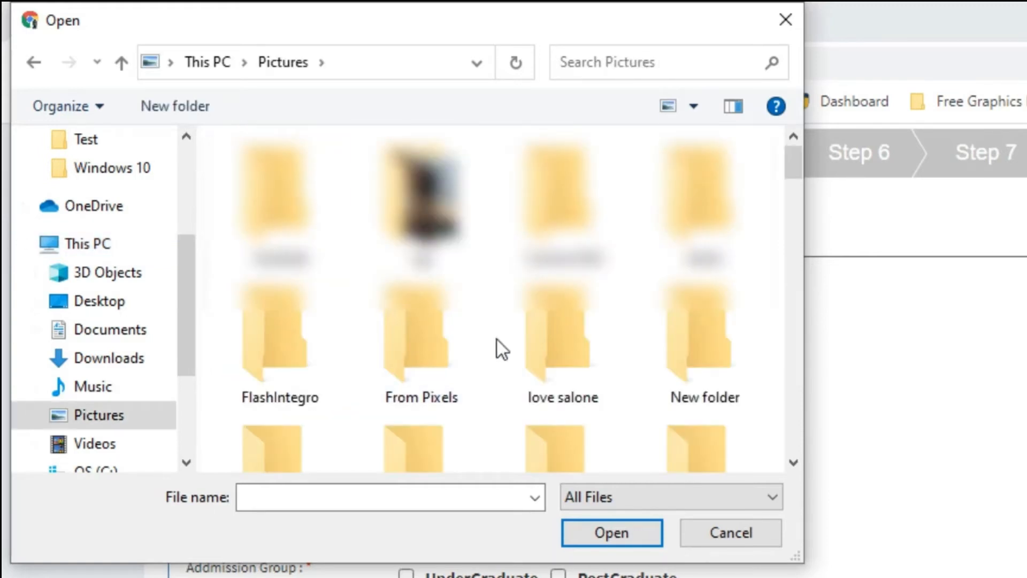
{"action": "scroll", "scroll_direction": "down", "scroll_amount": 3}
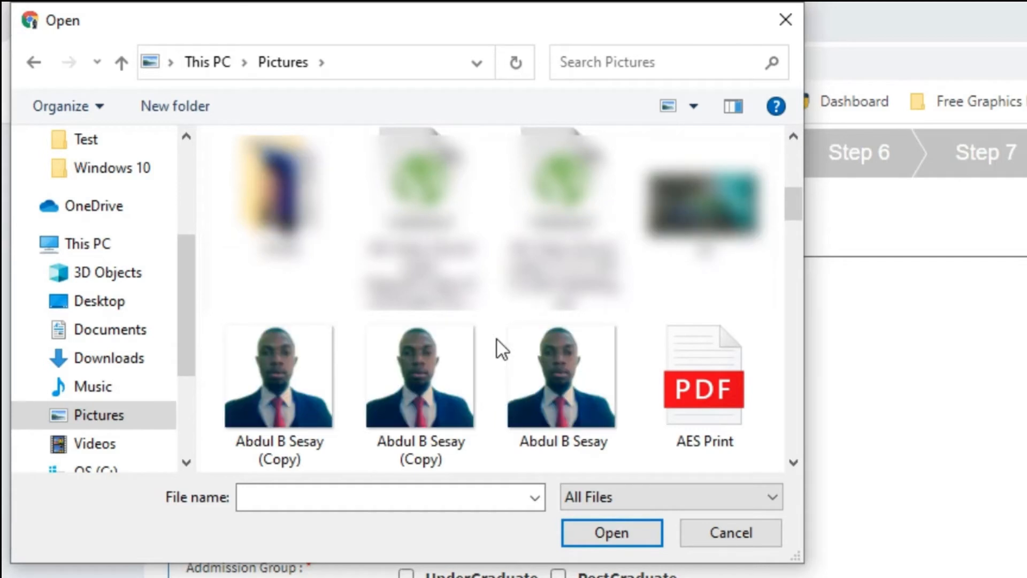
{"action": "left_click", "coordinate": [562, 376]}
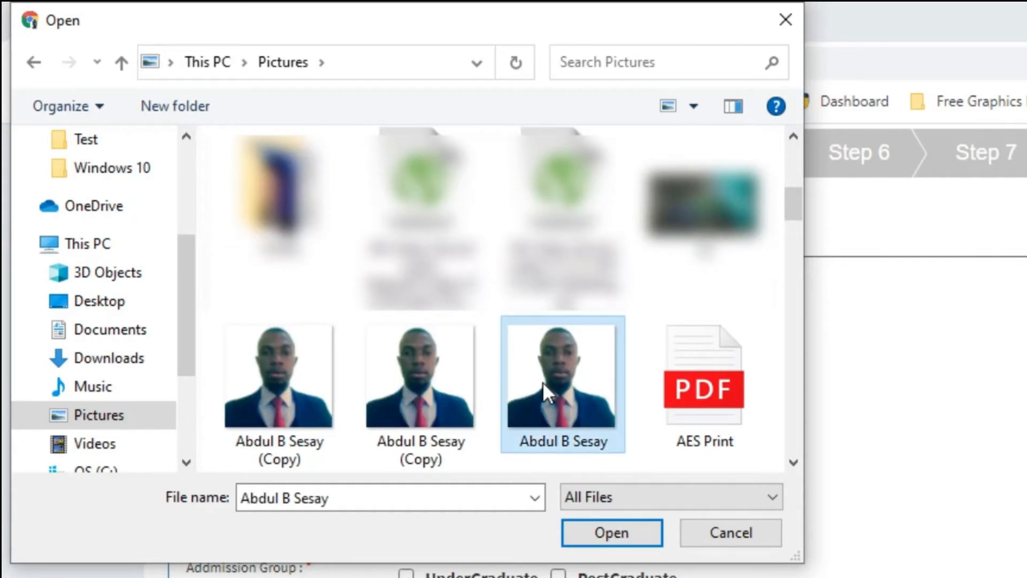
{"action": "left_click", "coordinate": [611, 532]}
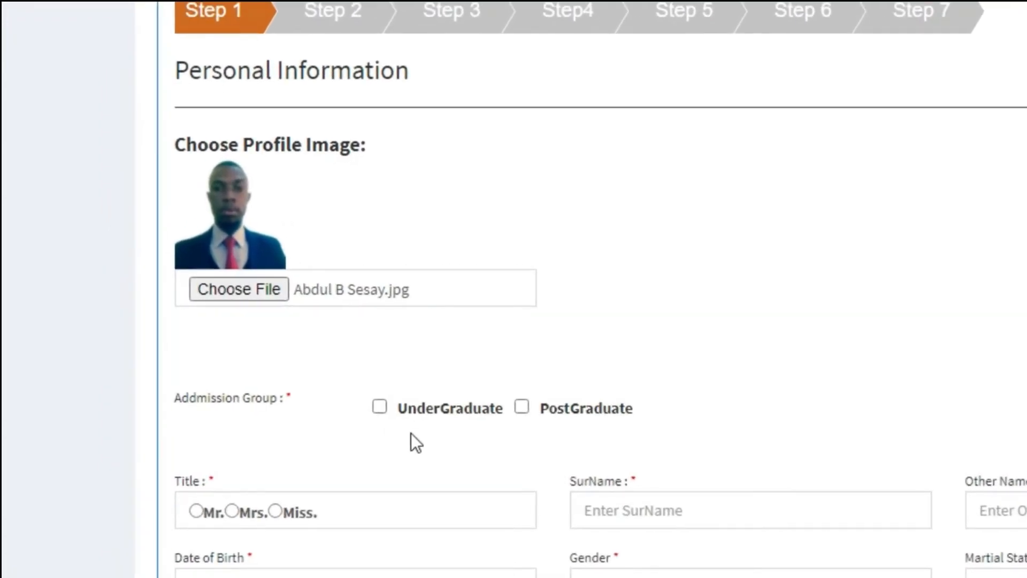
Mark the application type as UnderGraduate.
{"action": "left_click", "coordinate": [380, 407]}
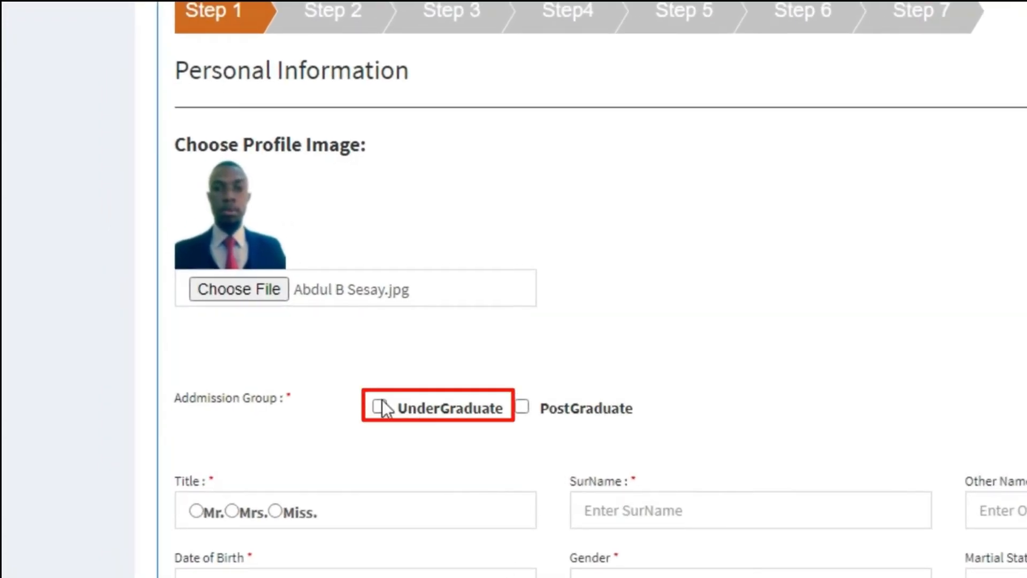
{"action": "left_click", "coordinate": [383, 408]}
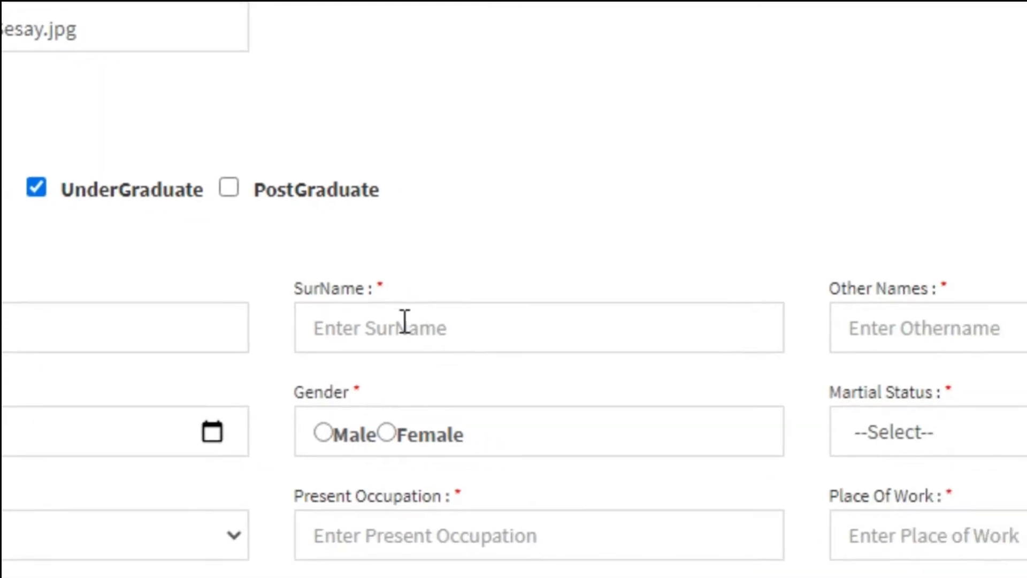
Fill SurName and Other Names from the autofill suggestions and start the birth date picker.
{"action": "left_click", "coordinate": [538, 327]}
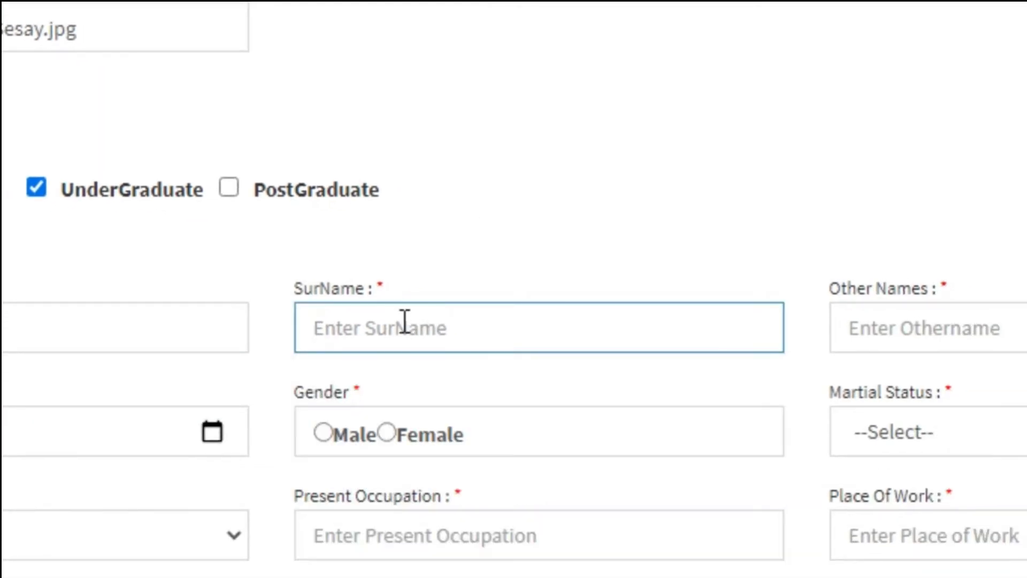
{"action": "type", "text": "S"}
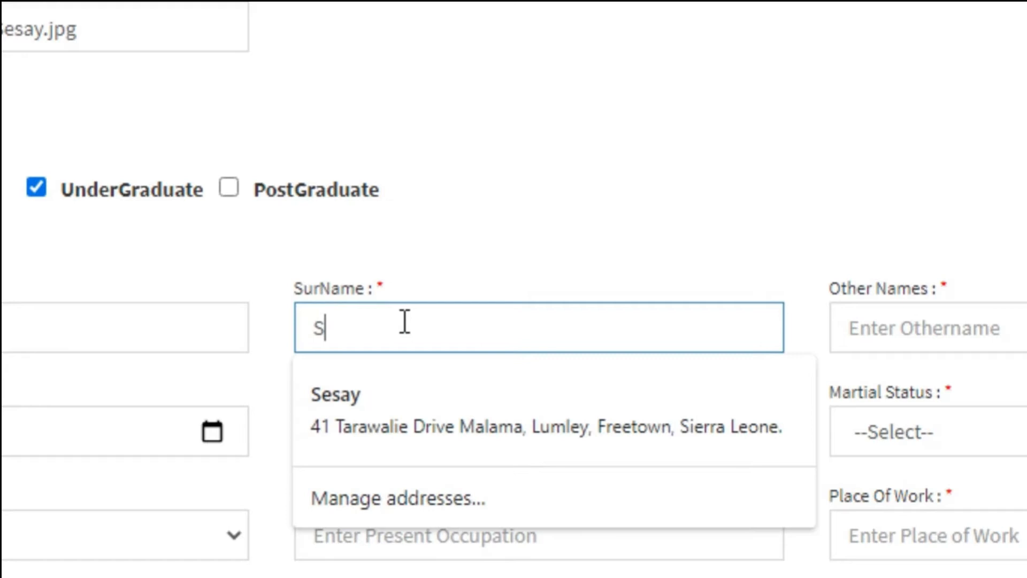
{"action": "left_click", "coordinate": [334, 392]}
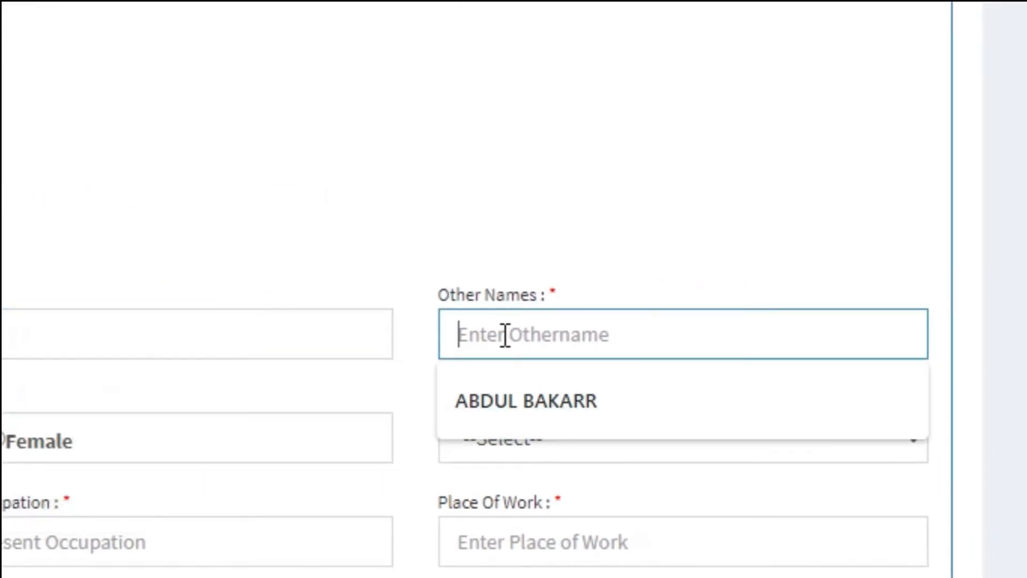
{"action": "left_click", "coordinate": [524, 400]}
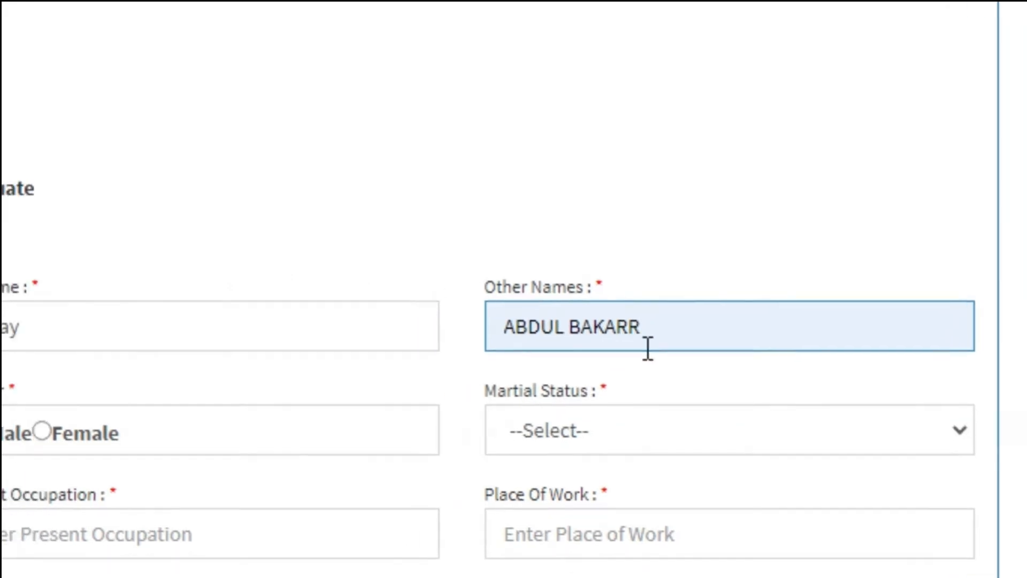
{"action": "left_click", "coordinate": [628, 425]}
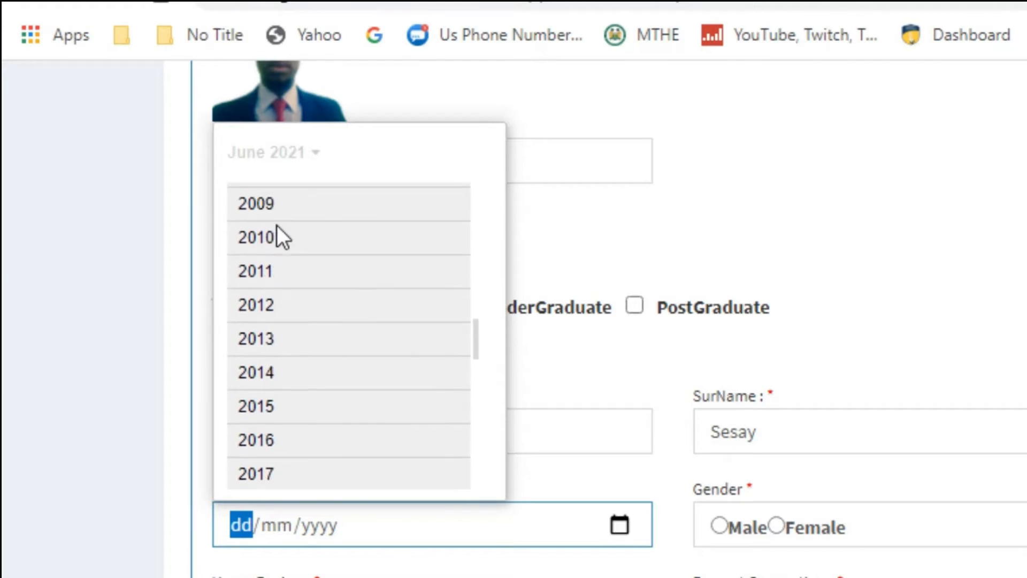
Set the date of birth to August 2010 in the picker.
{"action": "left_click", "coordinate": [254, 236]}
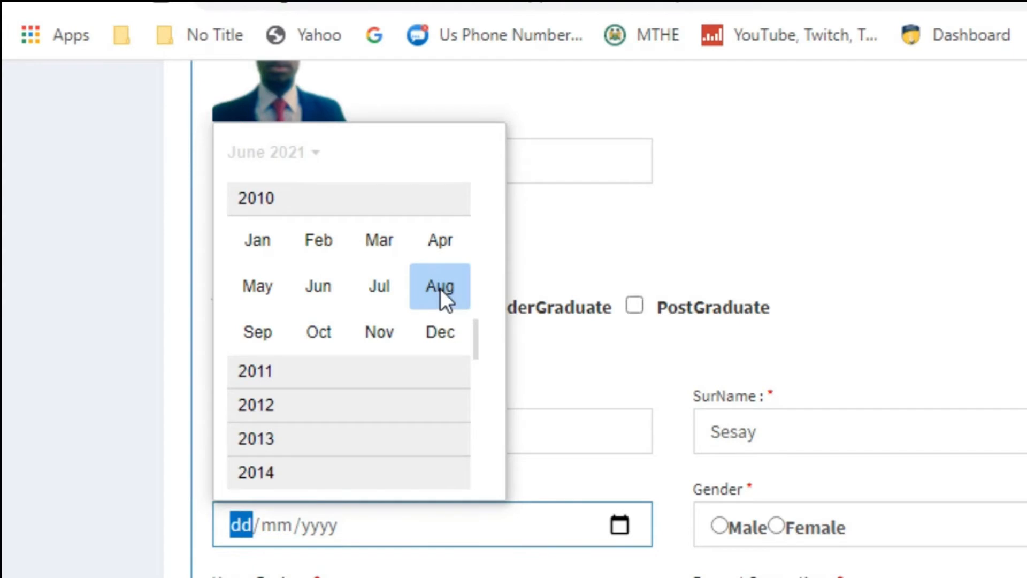
{"action": "left_click", "coordinate": [440, 287]}
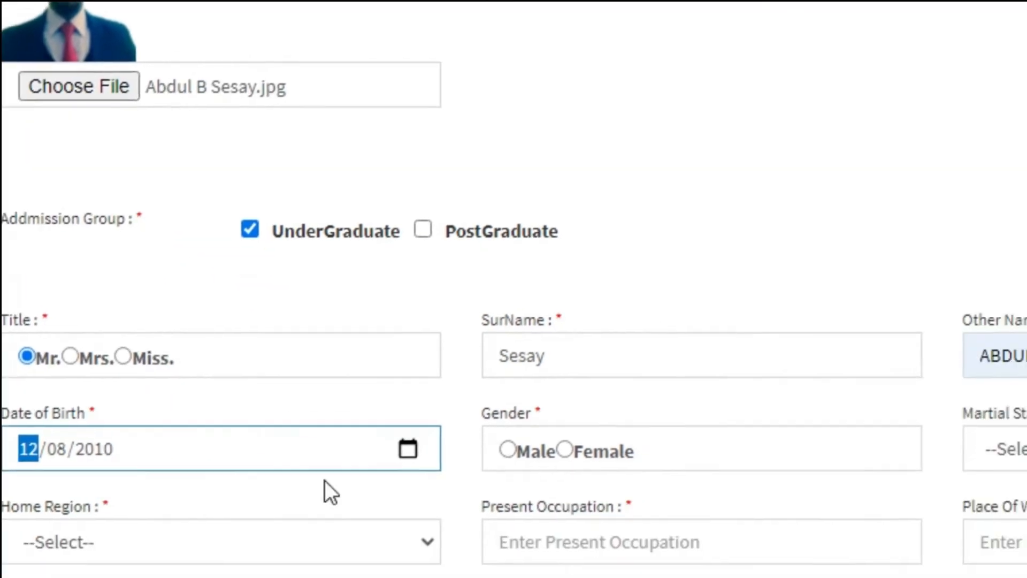
{"action": "scroll", "scroll_direction": "down", "scroll_amount": 3}
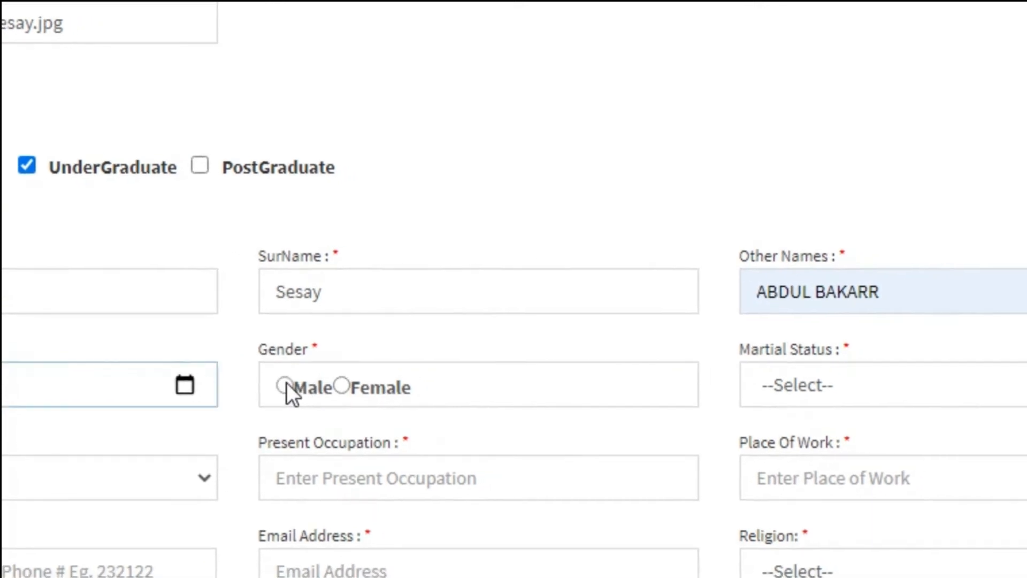
Set gender Male, marital status Single and home region West.
{"action": "left_click", "coordinate": [283, 387]}
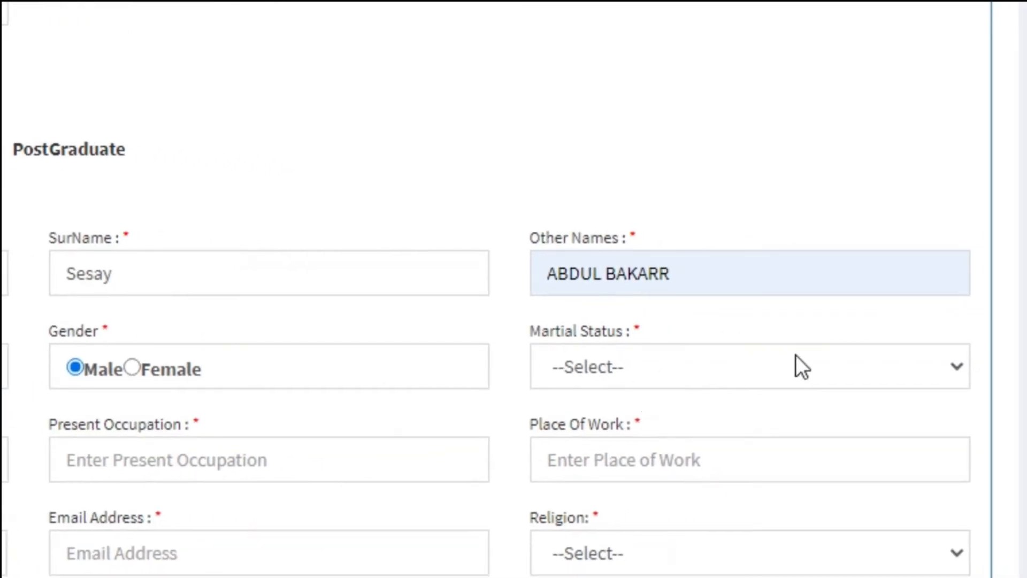
{"action": "left_click", "coordinate": [746, 365]}
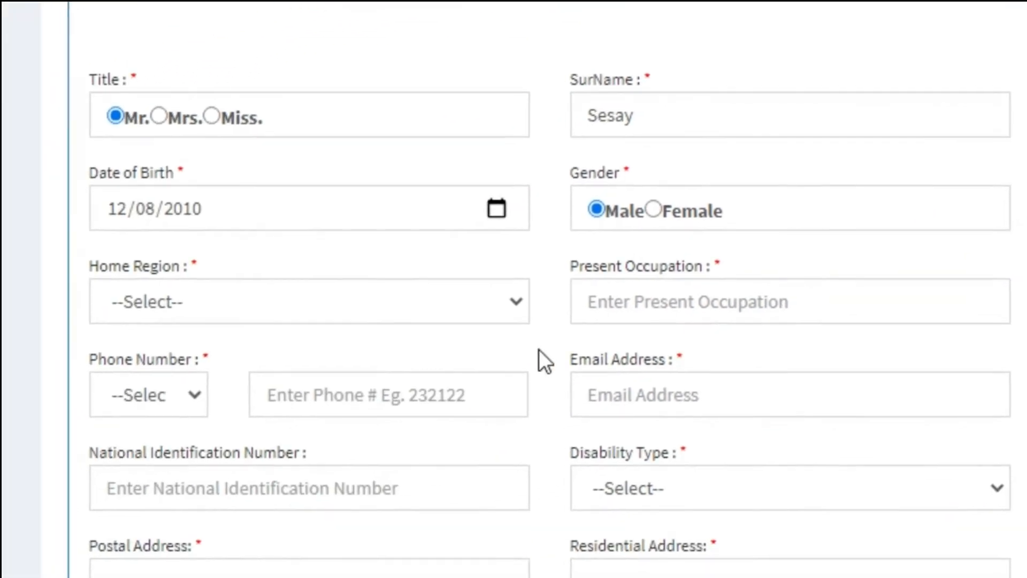
{"action": "scroll", "scroll_direction": "down", "scroll_amount": 3}
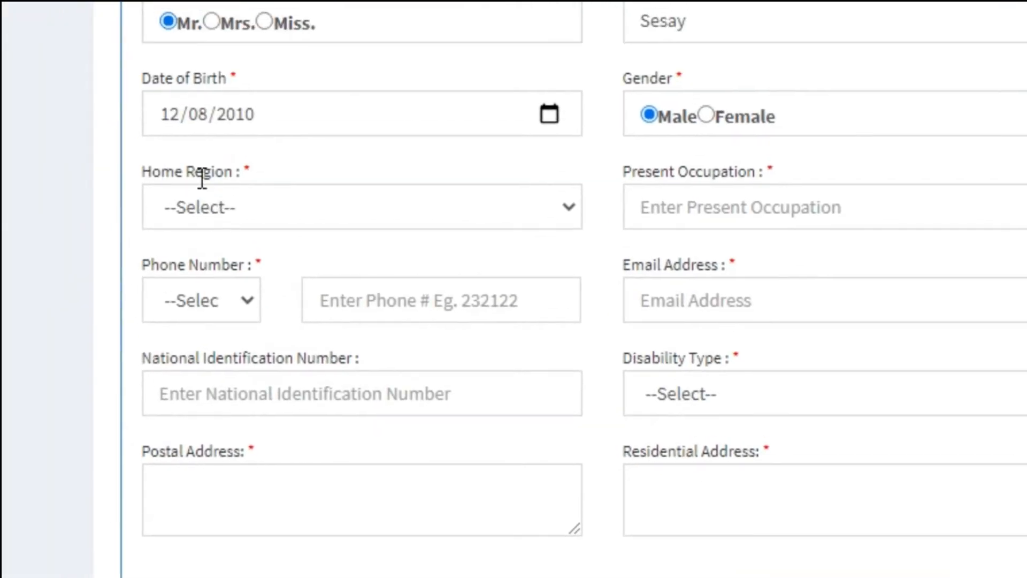
{"action": "left_click", "coordinate": [361, 206]}
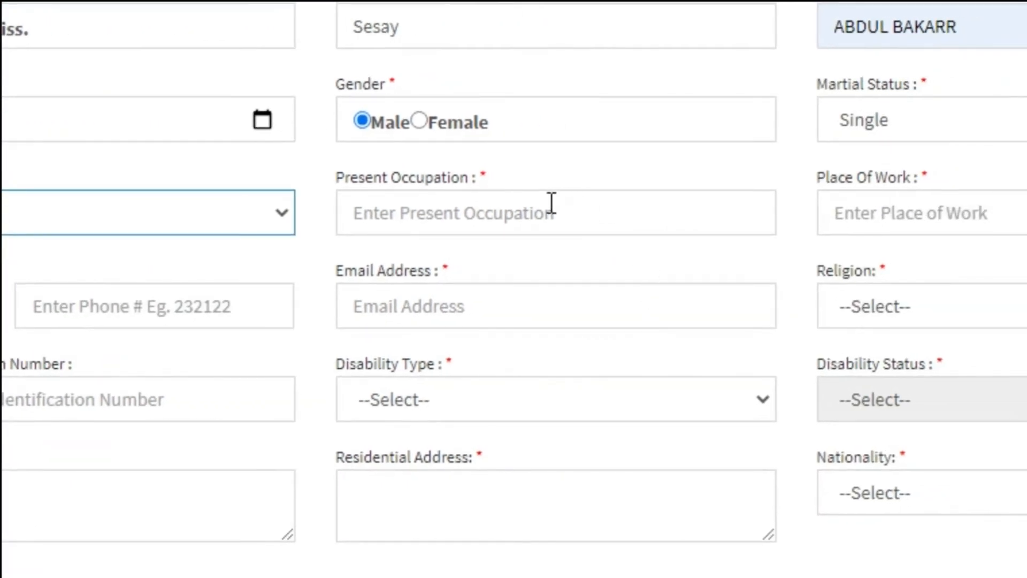
Set occupation PRINCIPAL ICT TECHNICIAN and place of work INSTITUTE OF PUBLIC ADMINISTRATION AND MANAGEMENT.
{"action": "left_click", "coordinate": [555, 212]}
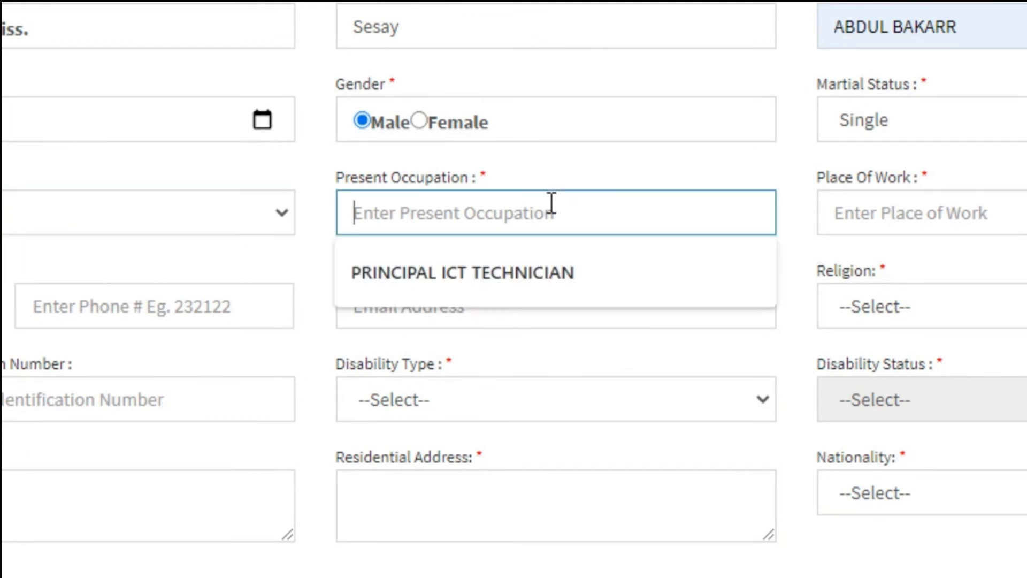
{"action": "left_click", "coordinate": [462, 273]}
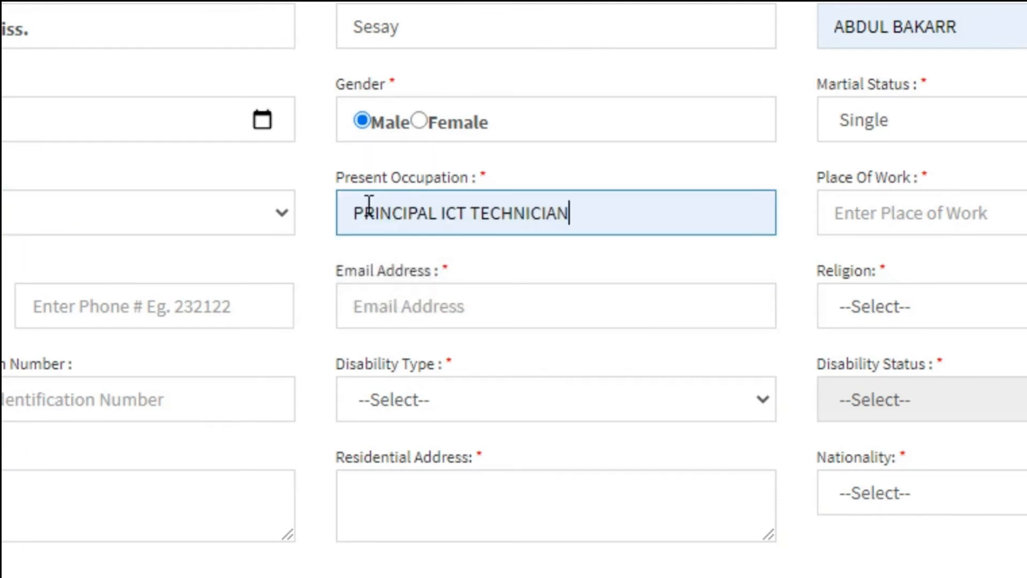
{"action": "scroll", "scroll_direction": "down", "scroll_amount": 3}
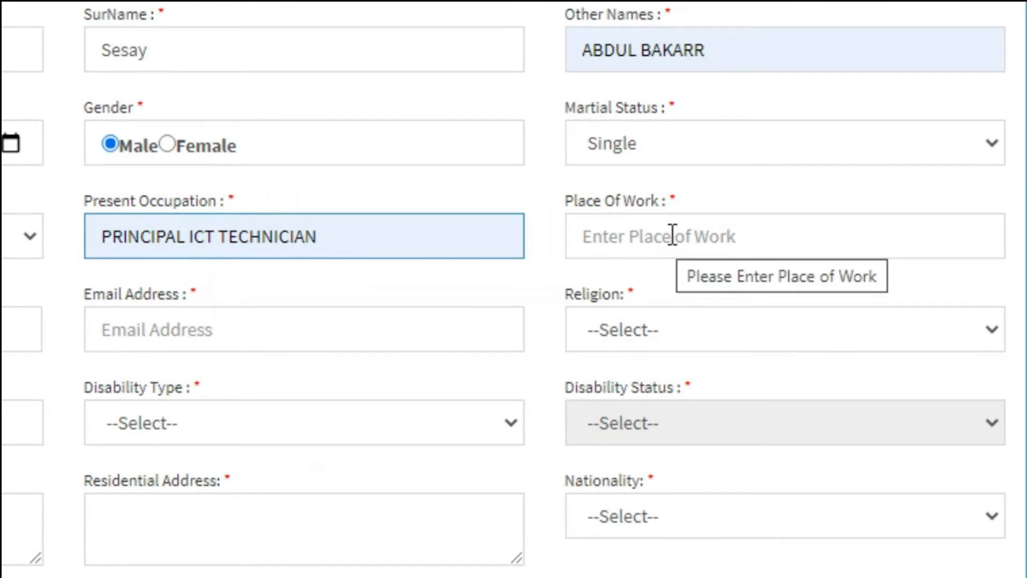
{"action": "type", "text": "INSTITUTE OF PUBLIC ADMINISTRATION AND MANAGEMENT"}
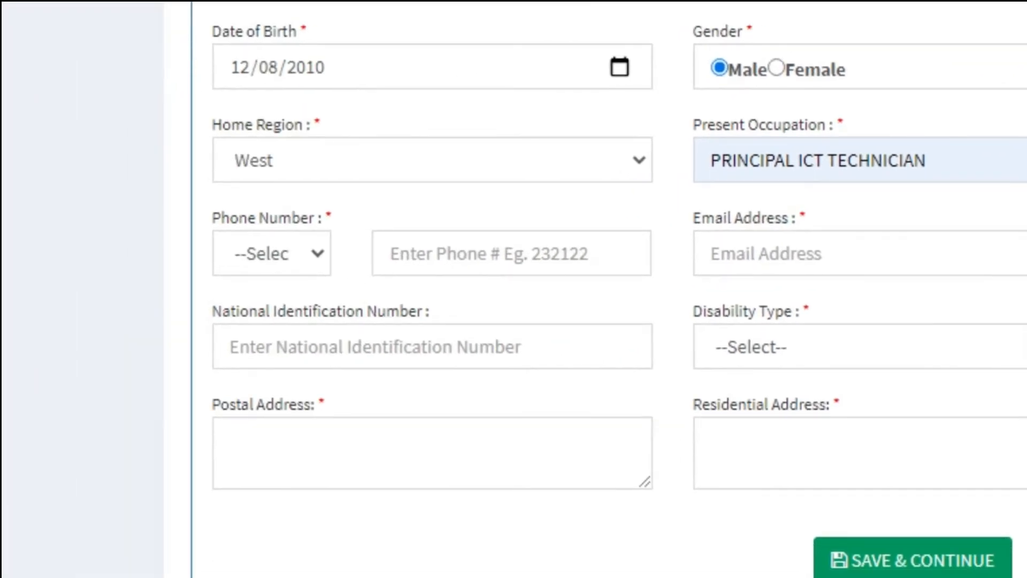
{"action": "left_click", "coordinate": [270, 253]}
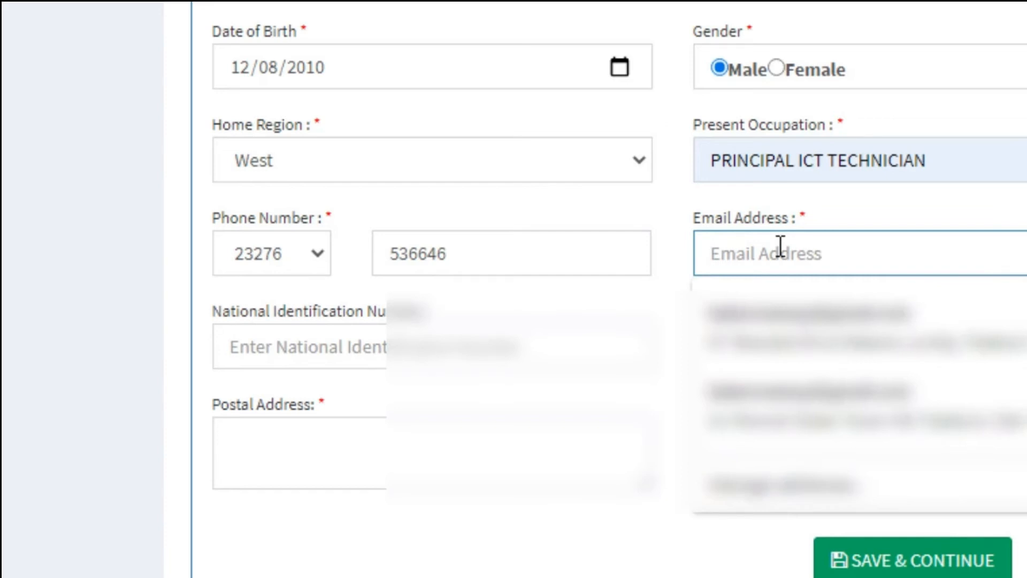
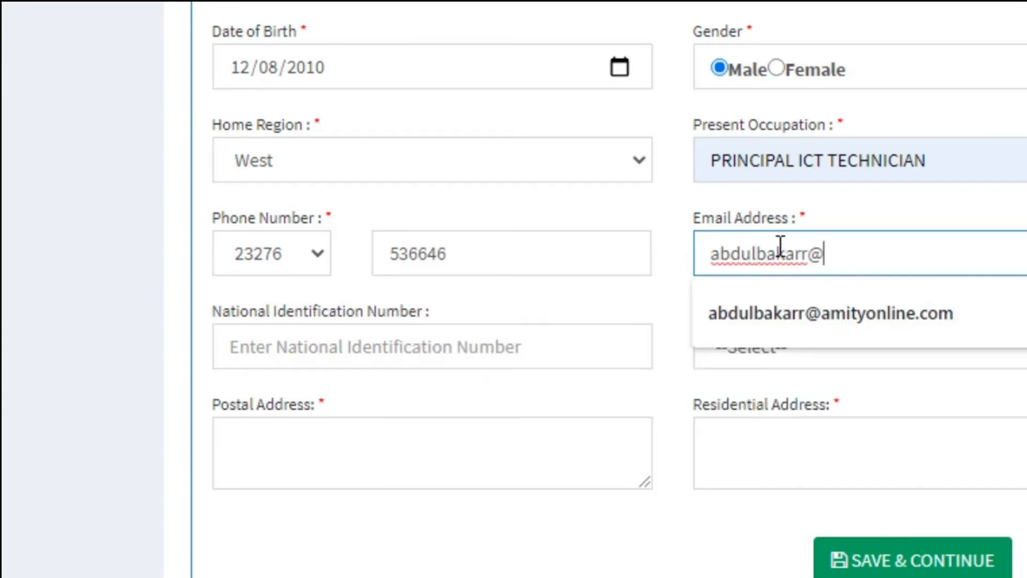
Enter the email address starting 'abdul@' and accept the autofill suggestion.
{"action": "left_click", "coordinate": [830, 312]}
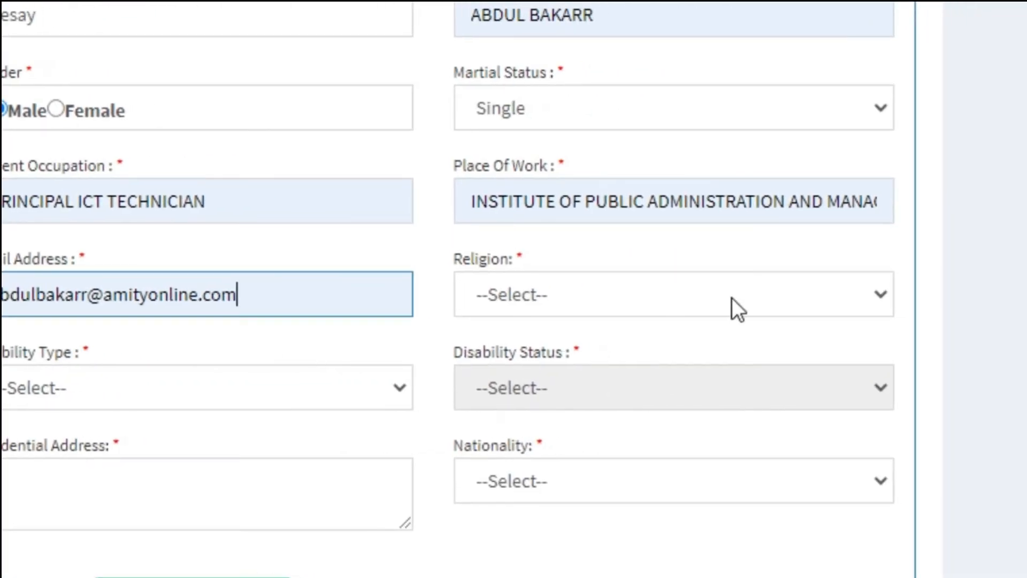
Choose the applicant's religion from the Religion dropdown.
{"action": "left_click", "coordinate": [672, 294]}
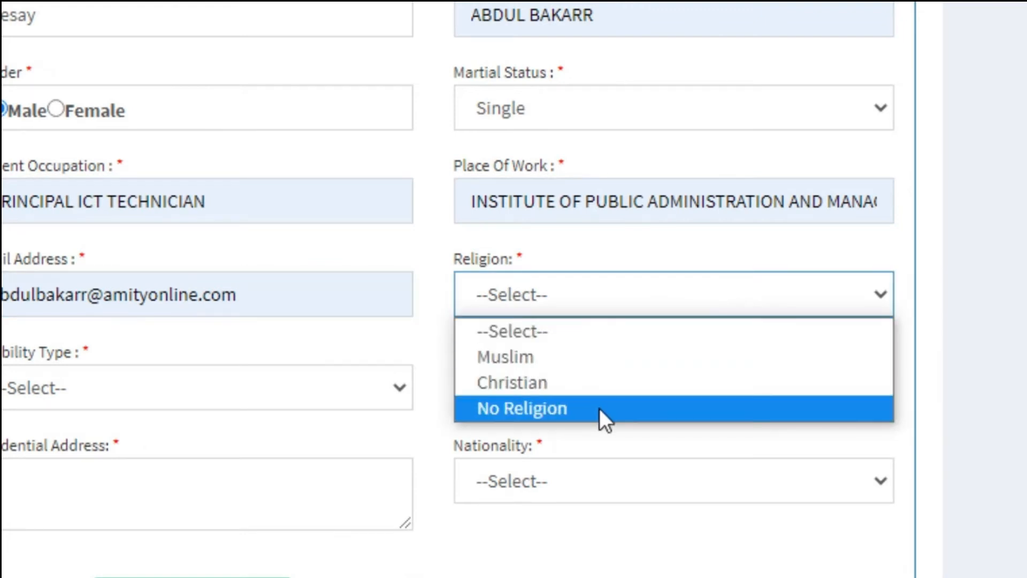
{"action": "left_click", "coordinate": [521, 407]}
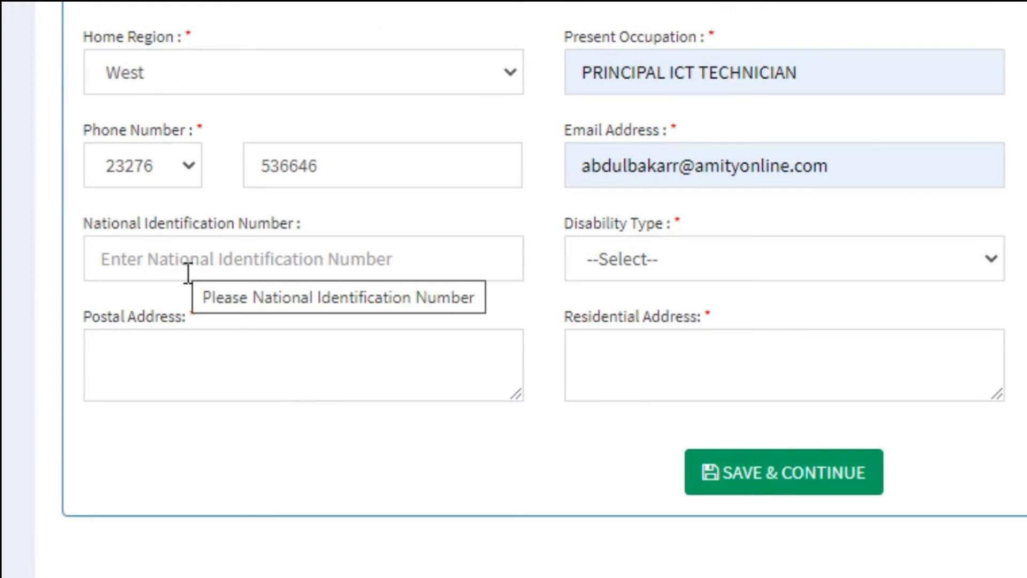
{"action": "left_click", "coordinate": [303, 258]}
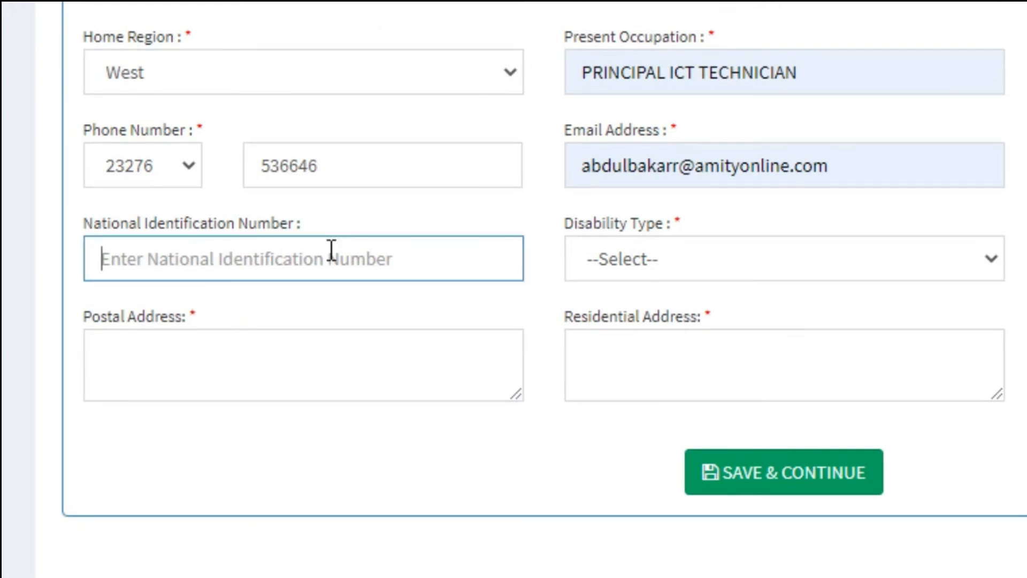
{"action": "type", "text": "865"}
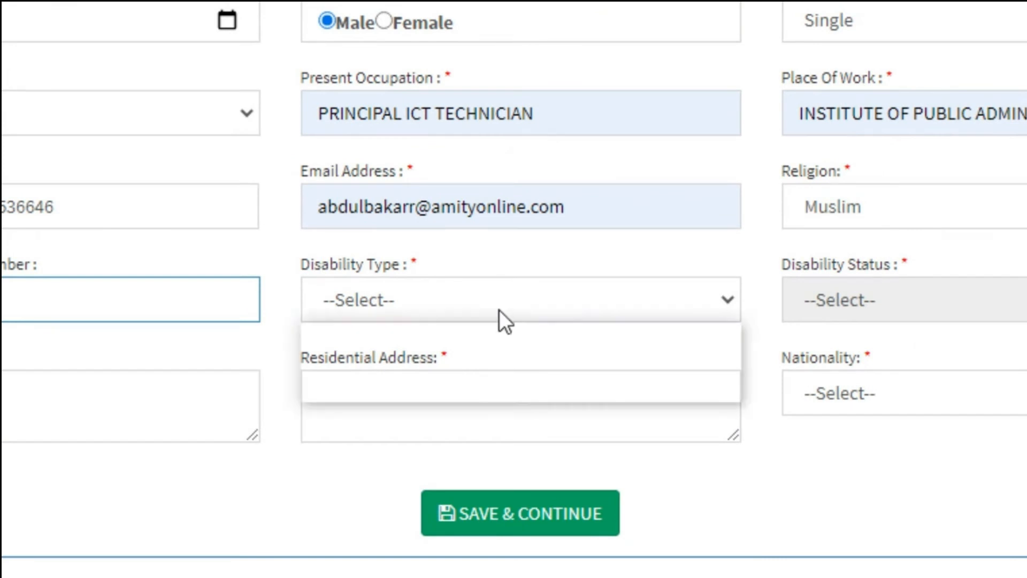
Set Disability Type to No, briefly checking the status options that appear under Yes.
{"action": "left_click", "coordinate": [520, 299]}
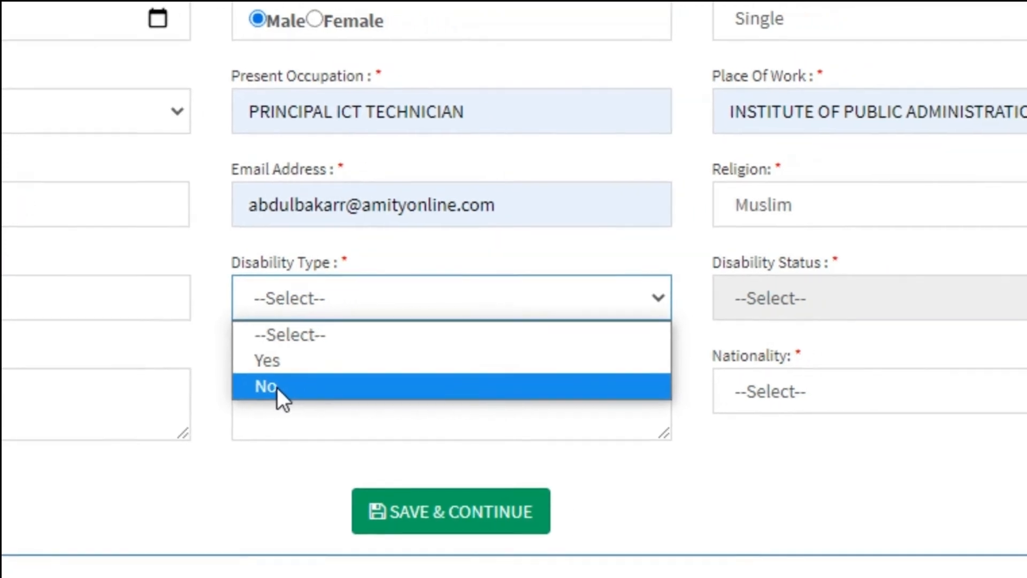
{"action": "left_click", "coordinate": [264, 386]}
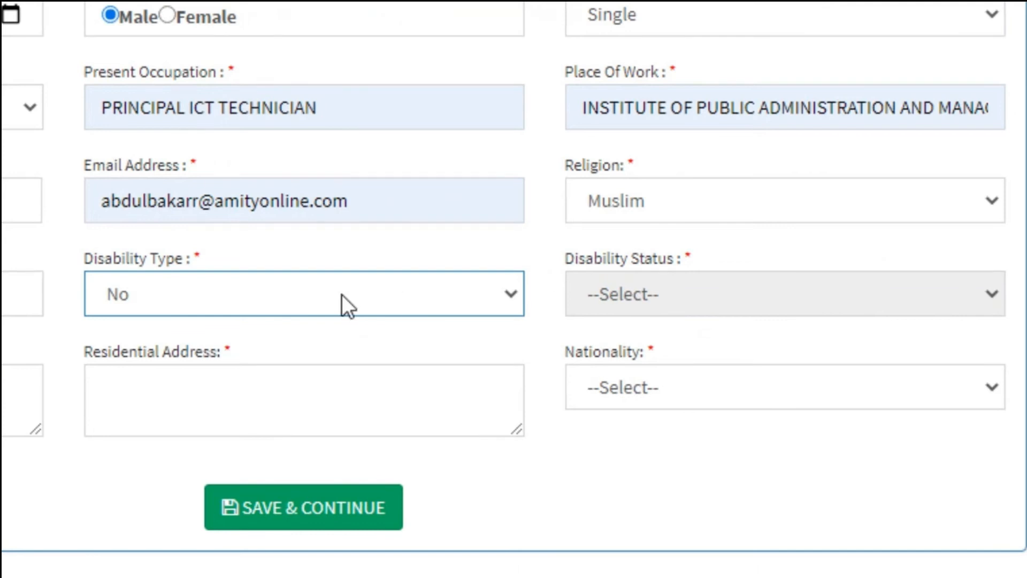
{"action": "left_click", "coordinate": [303, 293]}
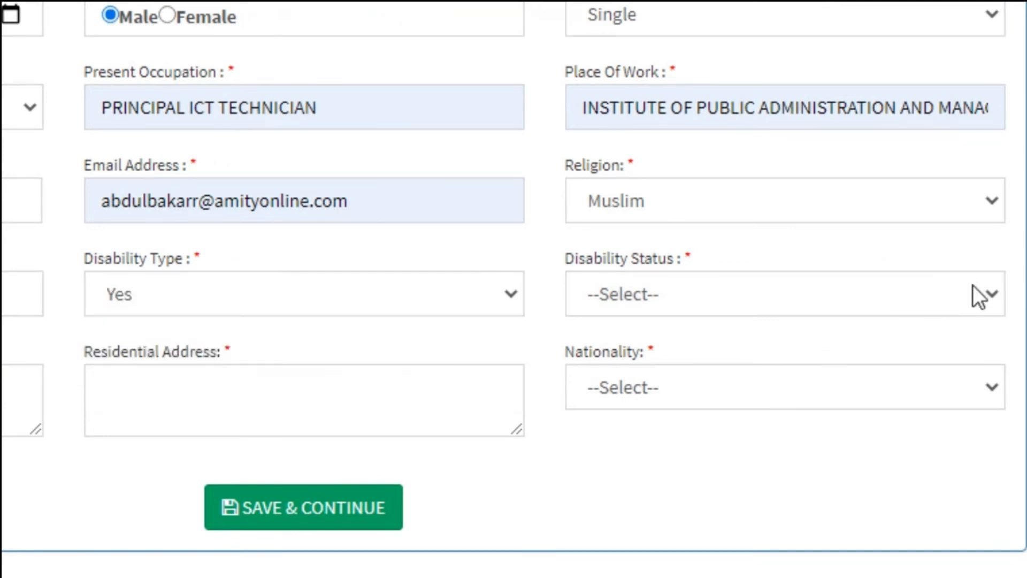
{"action": "left_click", "coordinate": [783, 293]}
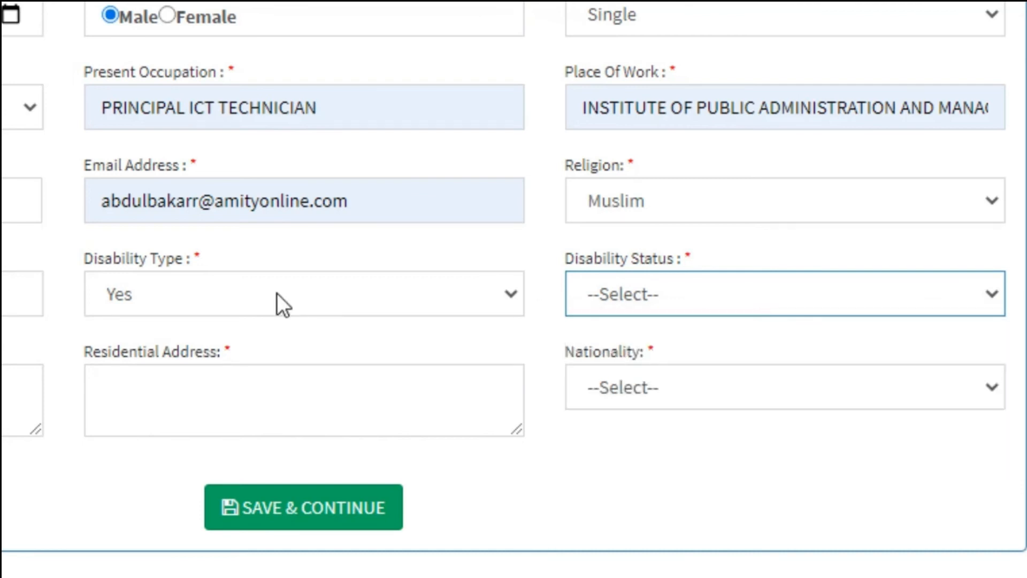
{"action": "left_click", "coordinate": [303, 293]}
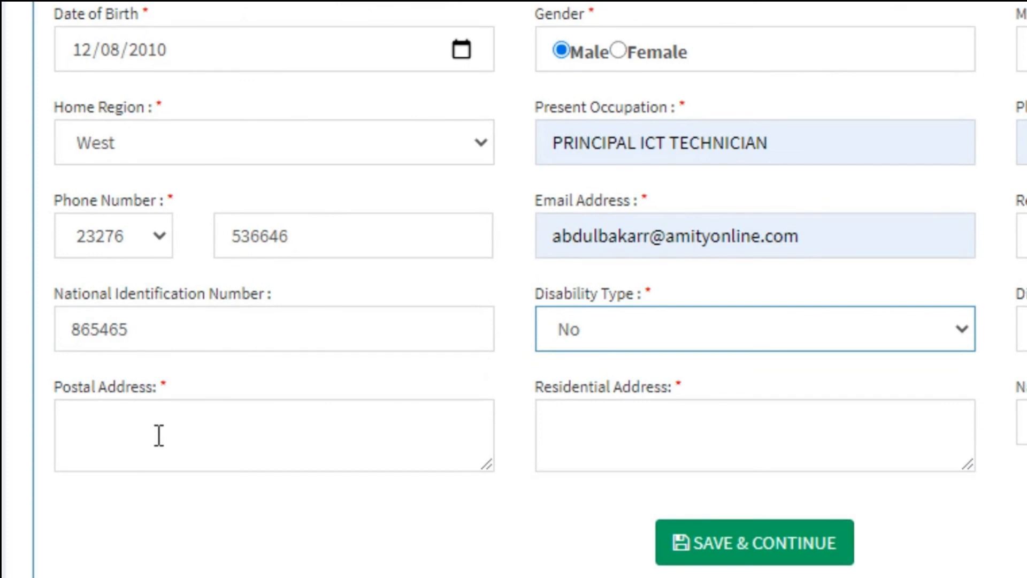
{"action": "left_click", "coordinate": [754, 542]}
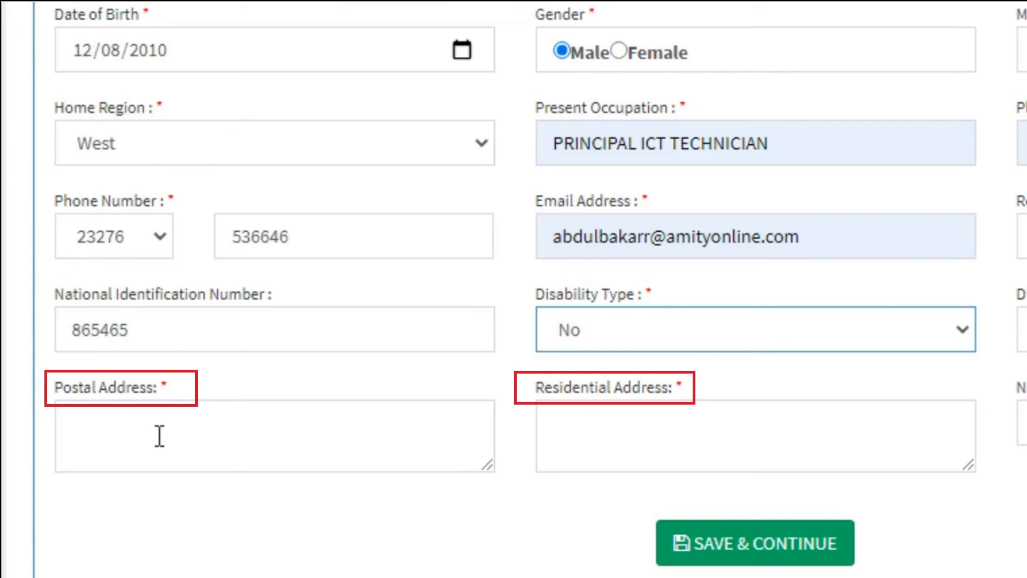
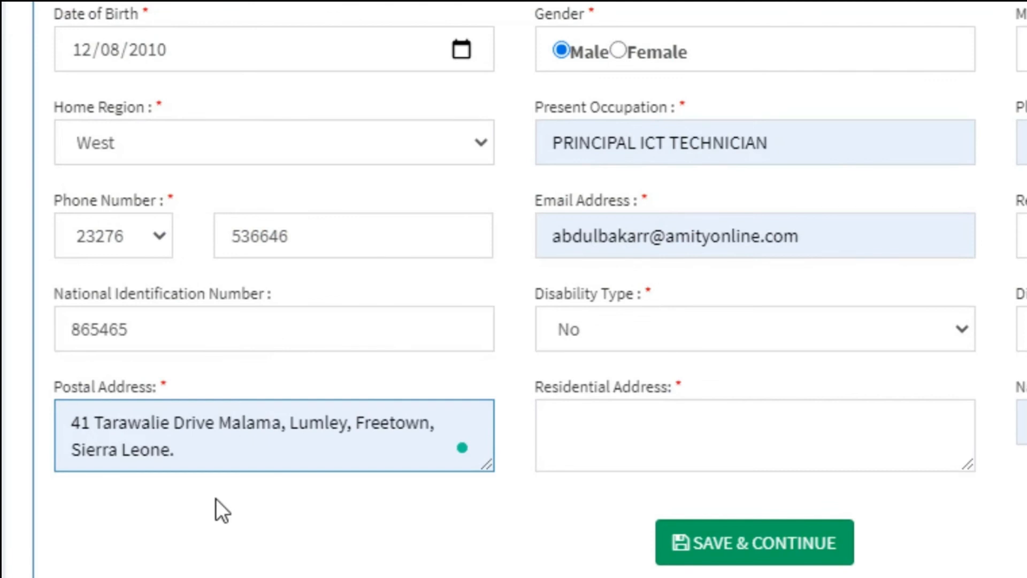
{"action": "left_click", "coordinate": [753, 435]}
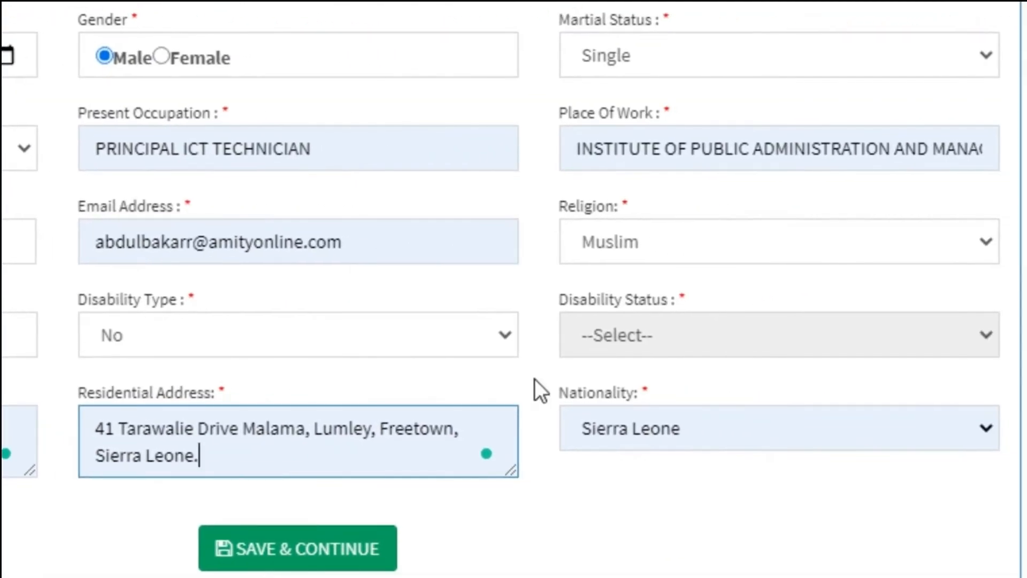
{"action": "mouse_move", "coordinate": [835, 444]}
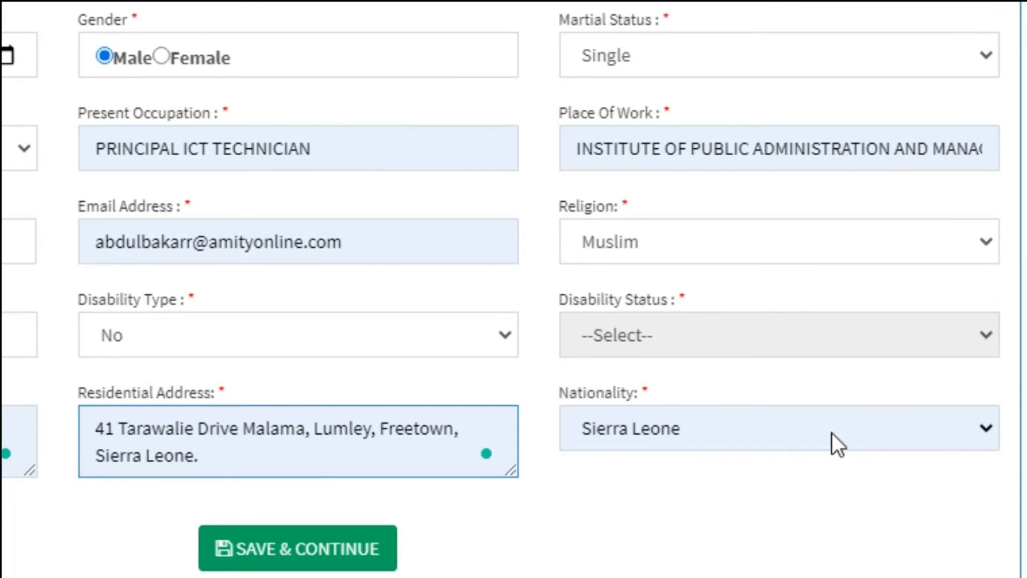
{"action": "left_click", "coordinate": [777, 428]}
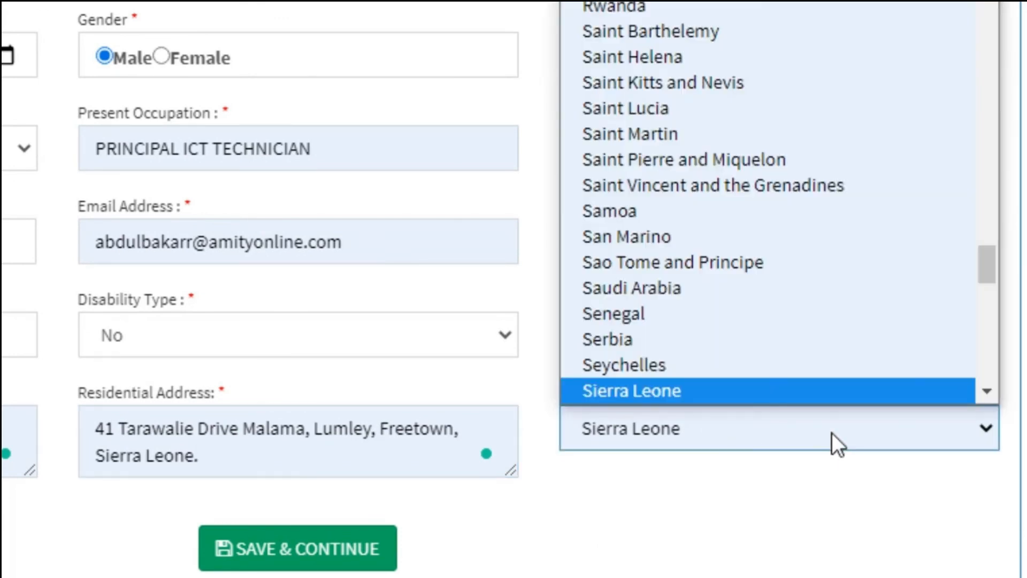
{"action": "left_click", "coordinate": [631, 390]}
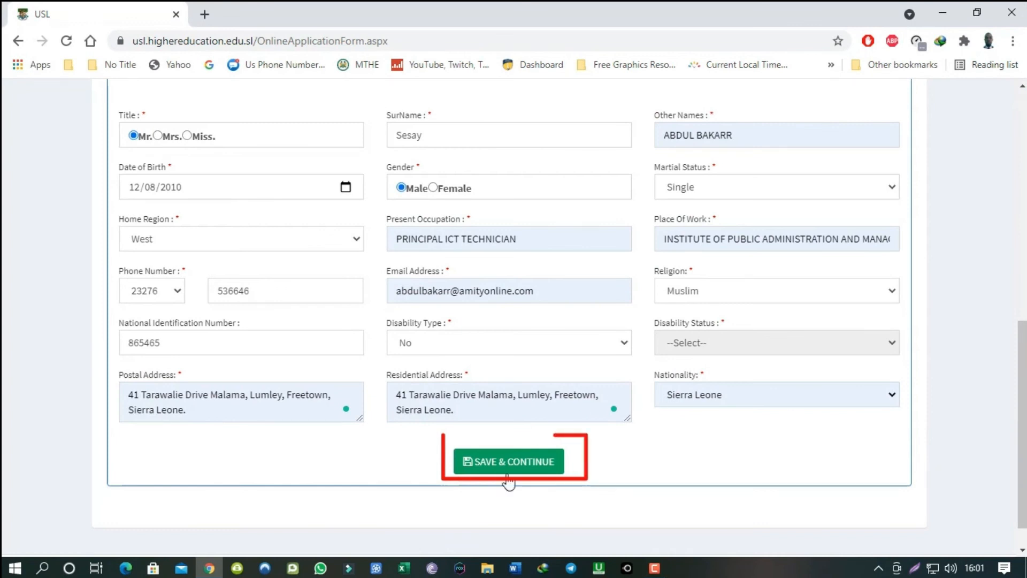
Submit the Step 1 form with Save & Continue so the next step loads.
{"action": "left_click", "coordinate": [509, 461]}
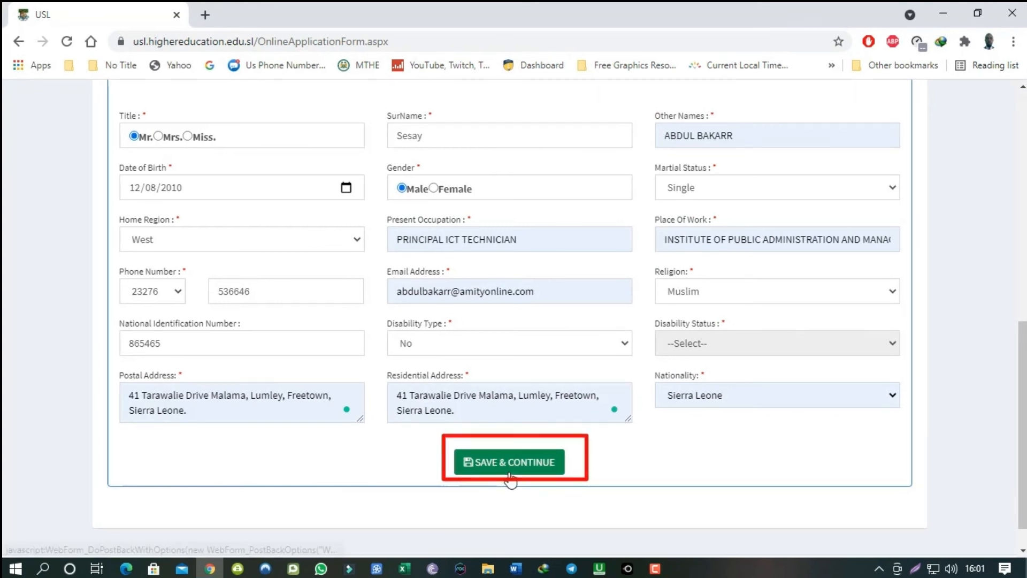
{"action": "left_click", "coordinate": [515, 461]}
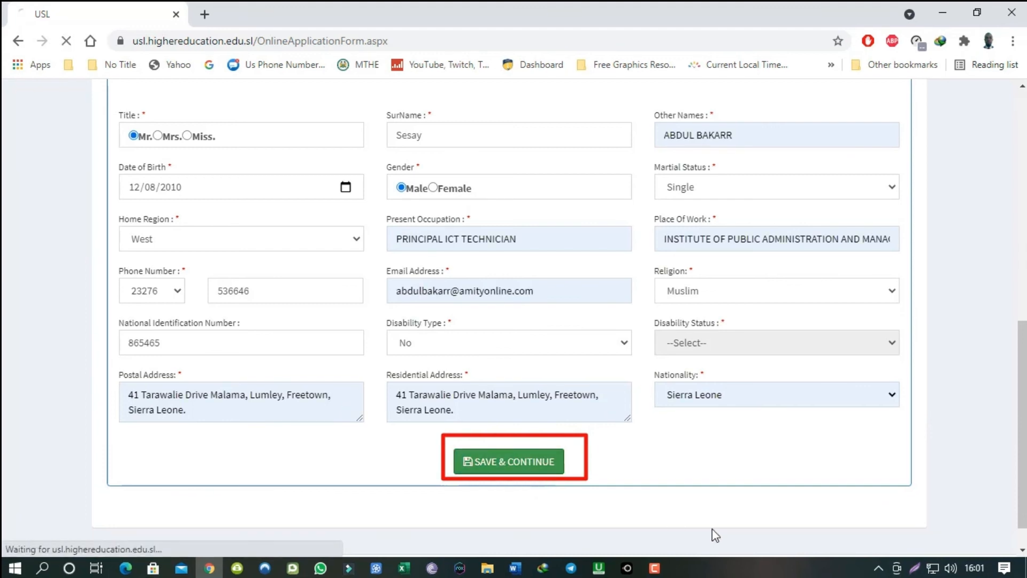